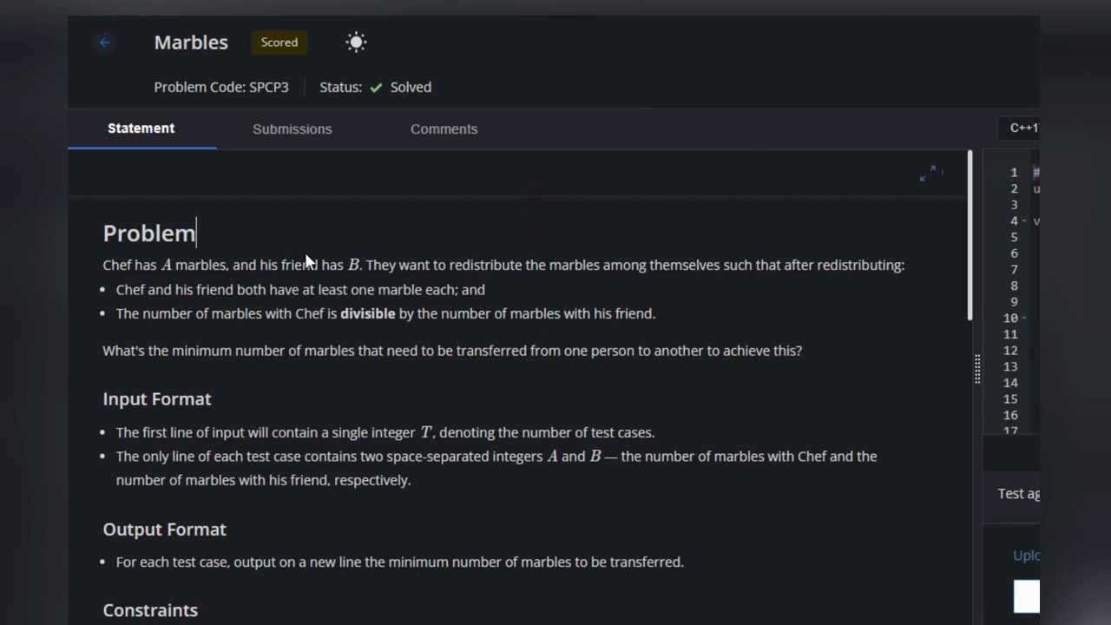
mouse_move(481, 264)
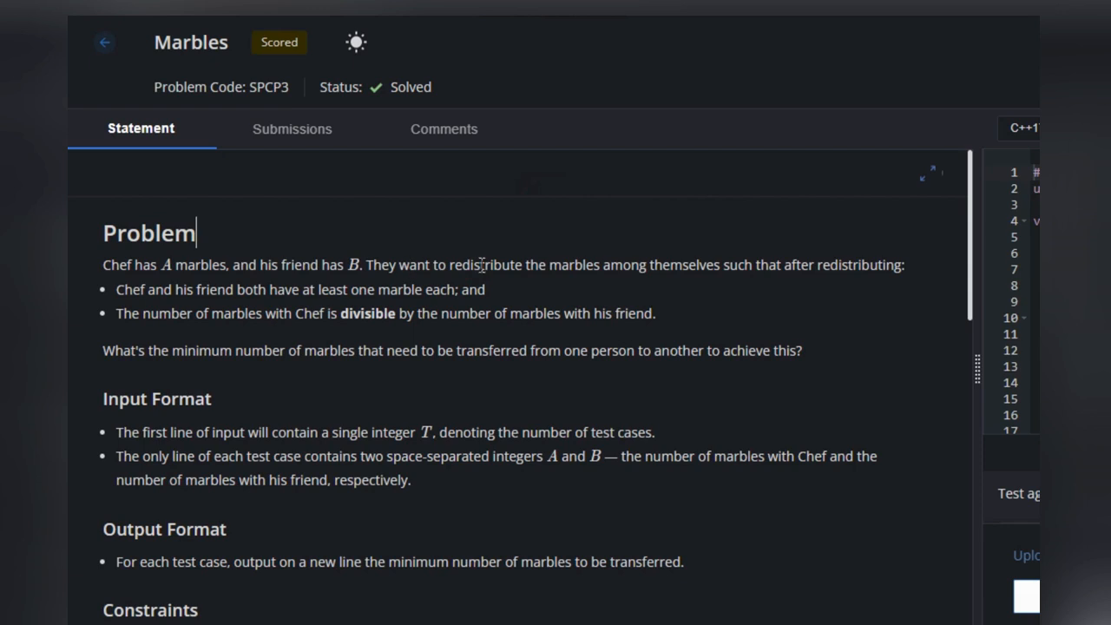
mouse_move(646, 269)
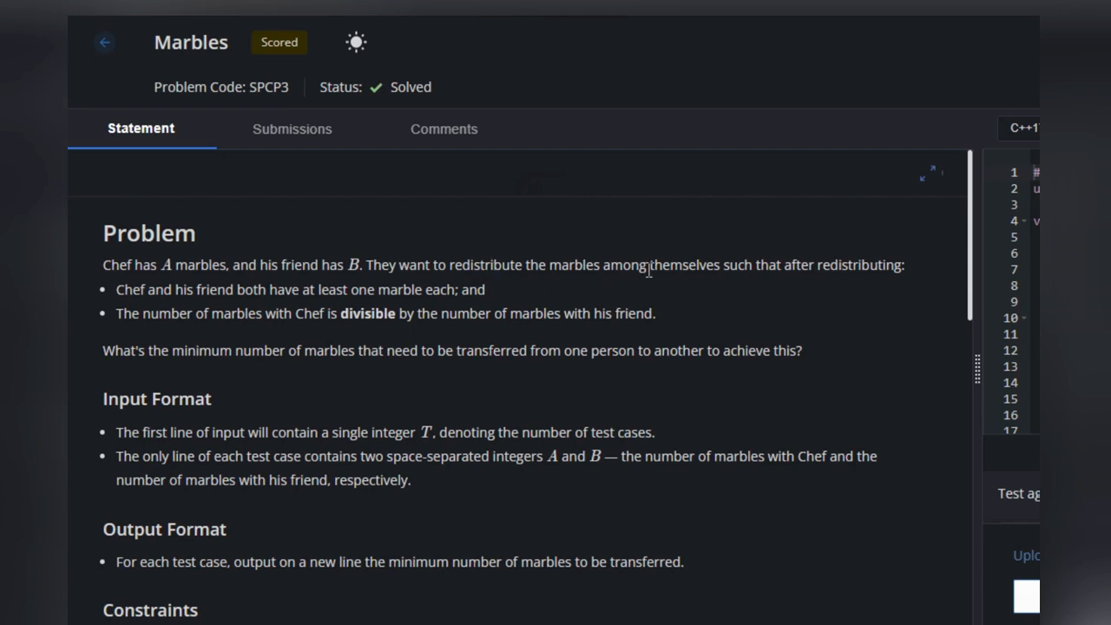
mouse_move(933, 337)
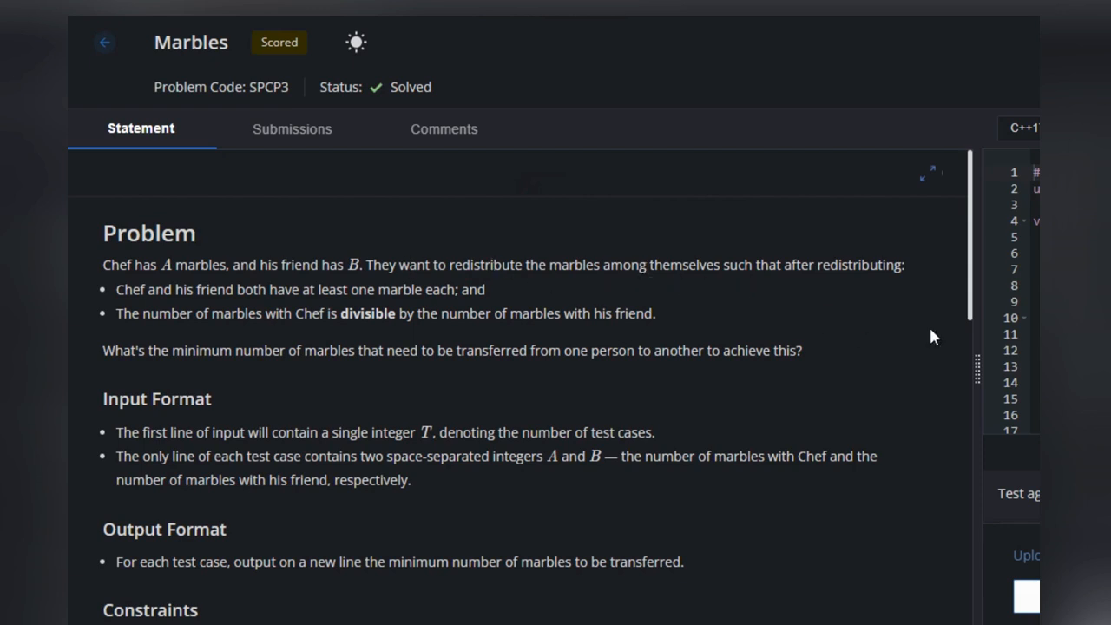
mouse_move(254, 293)
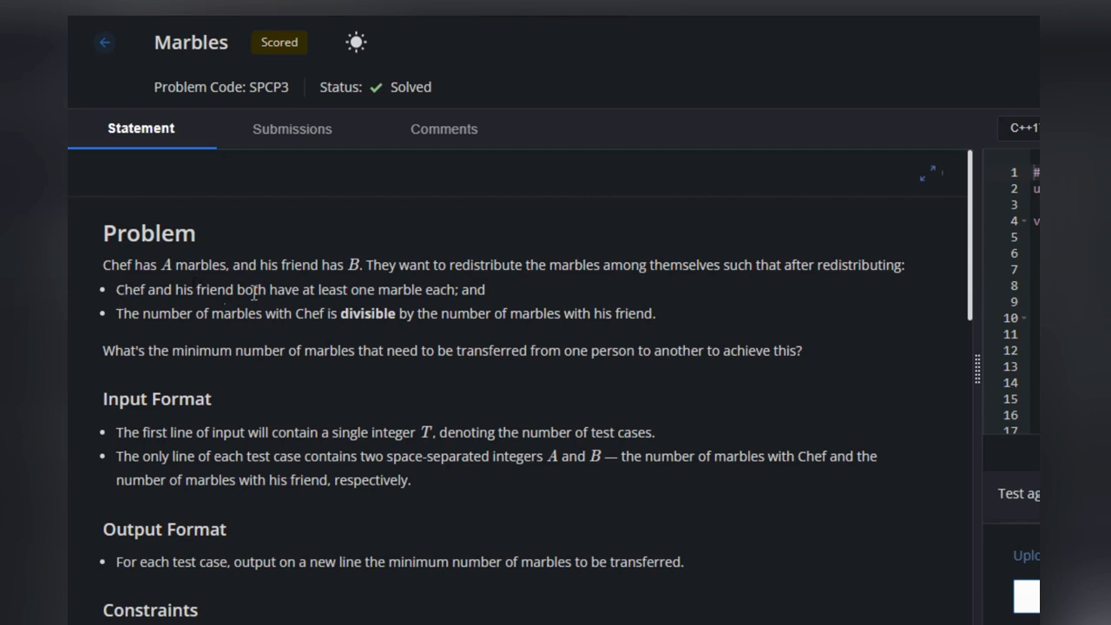
mouse_move(327, 293)
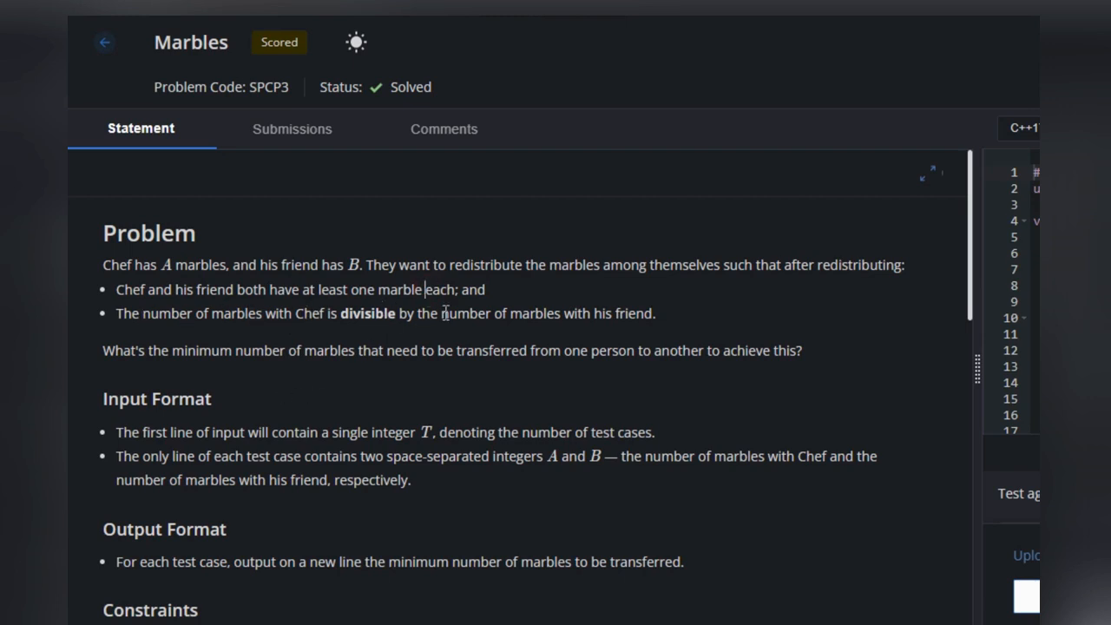
mouse_move(271, 345)
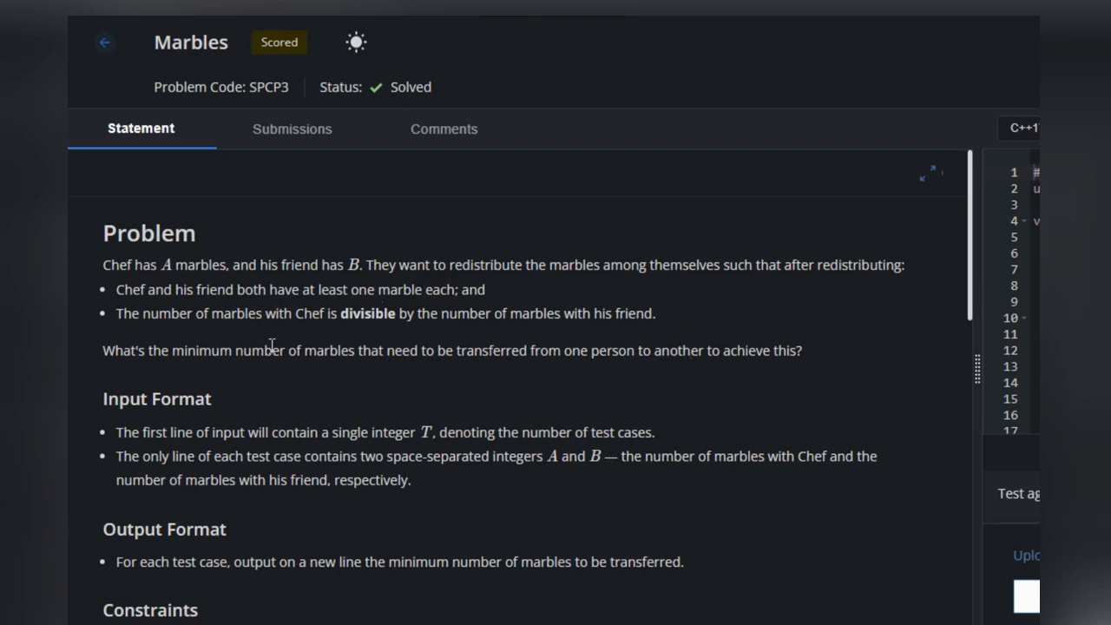
Highlight and clear the two redistribution conditions, then scroll down to Sample 1
drag(116, 289, 481, 313)
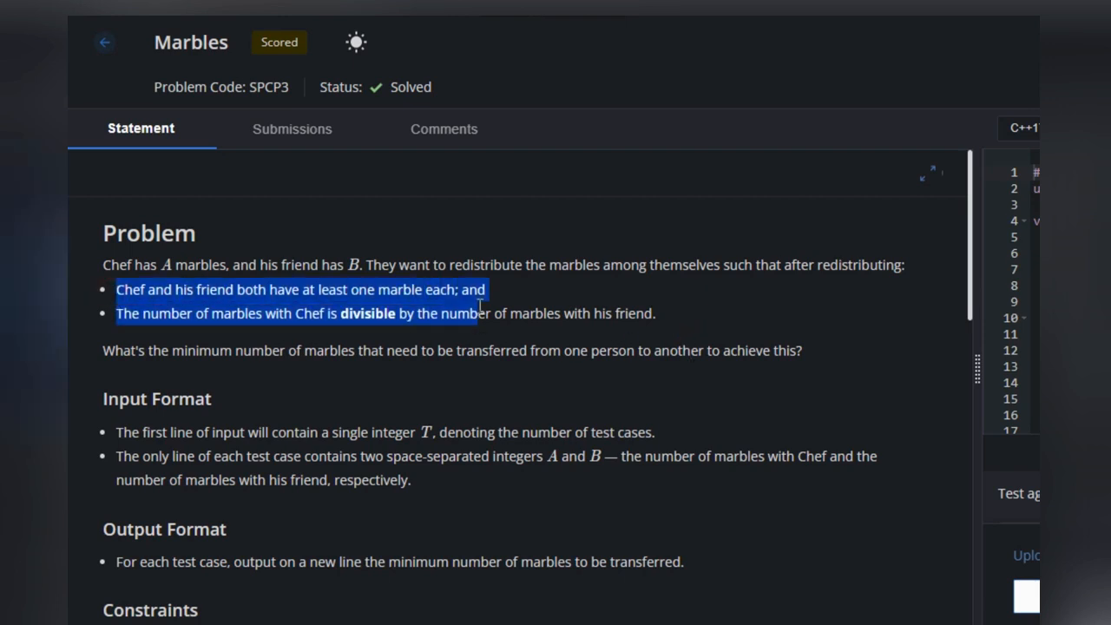
click(328, 350)
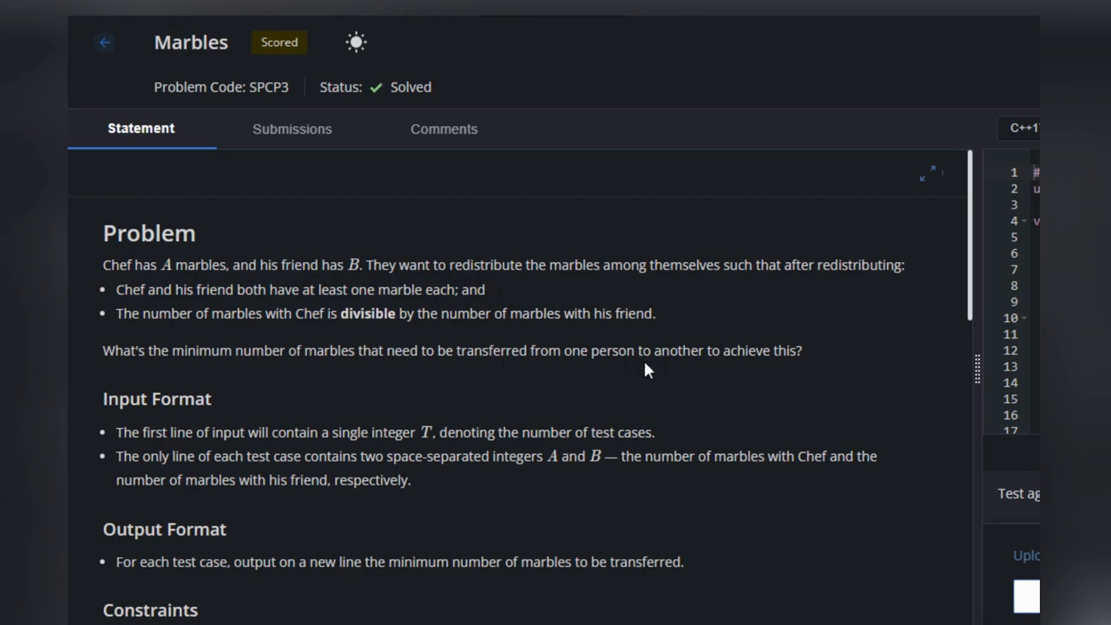
mouse_move(697, 355)
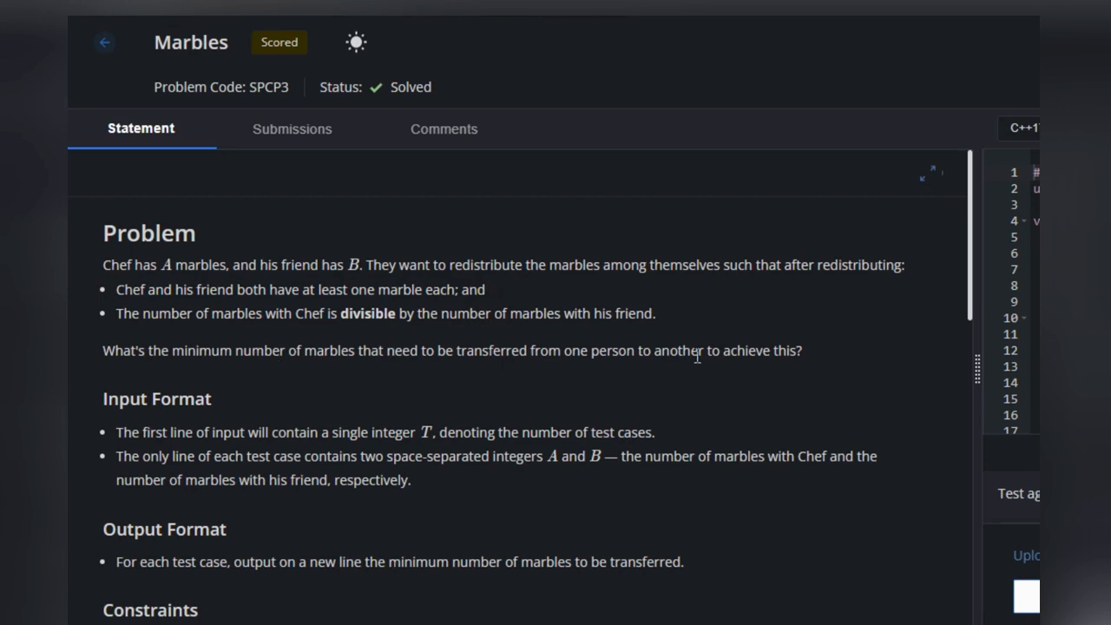
scroll(down, 3)
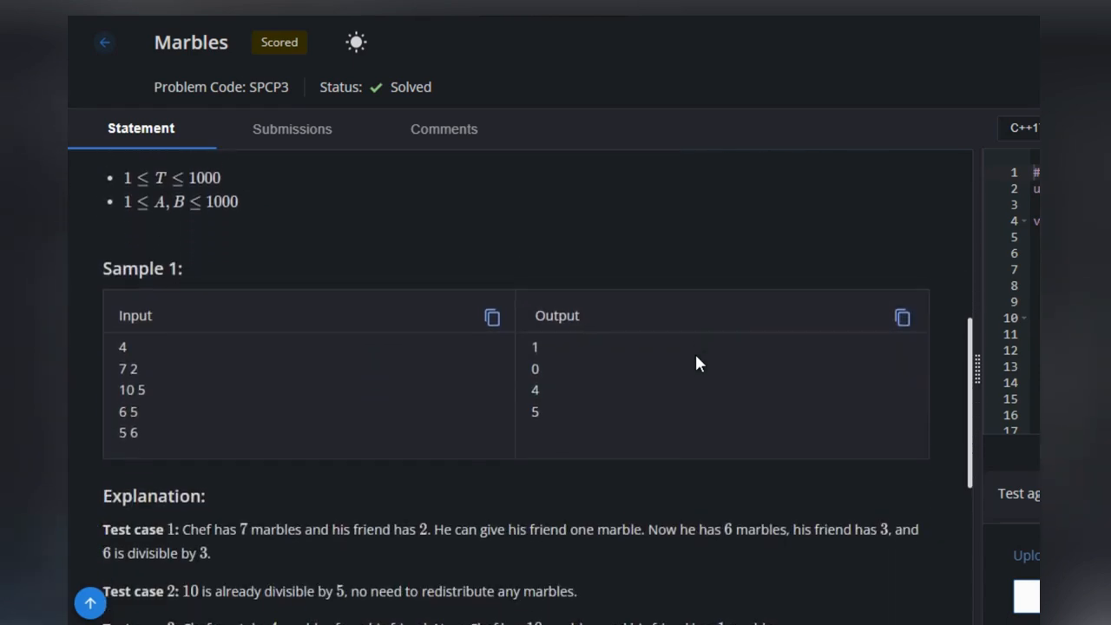
scroll(down, 3)
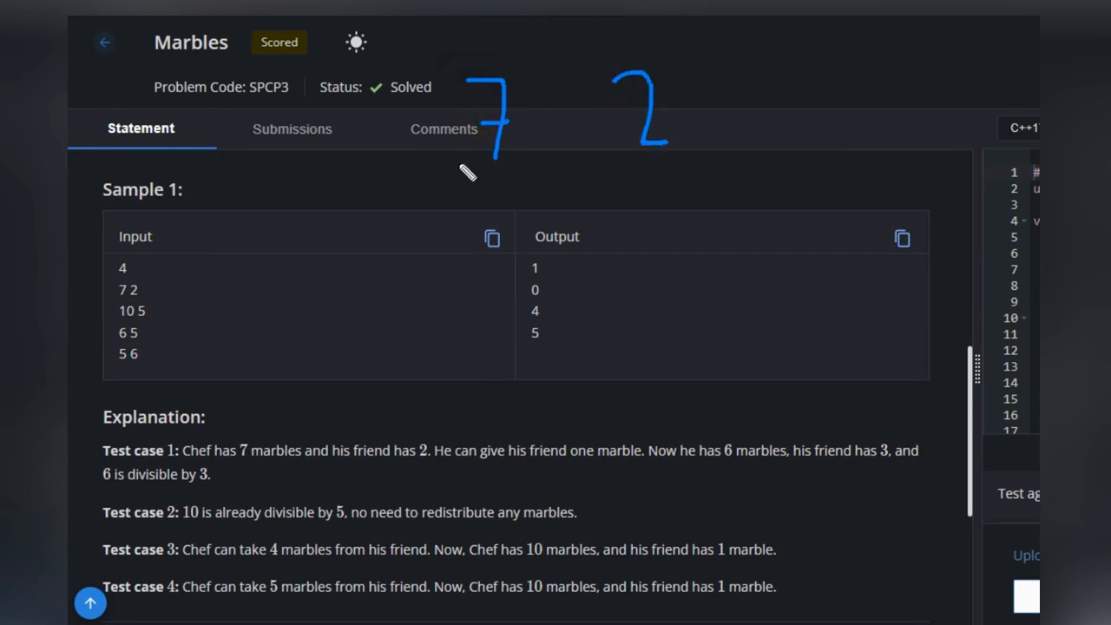
mouse_move(542, 203)
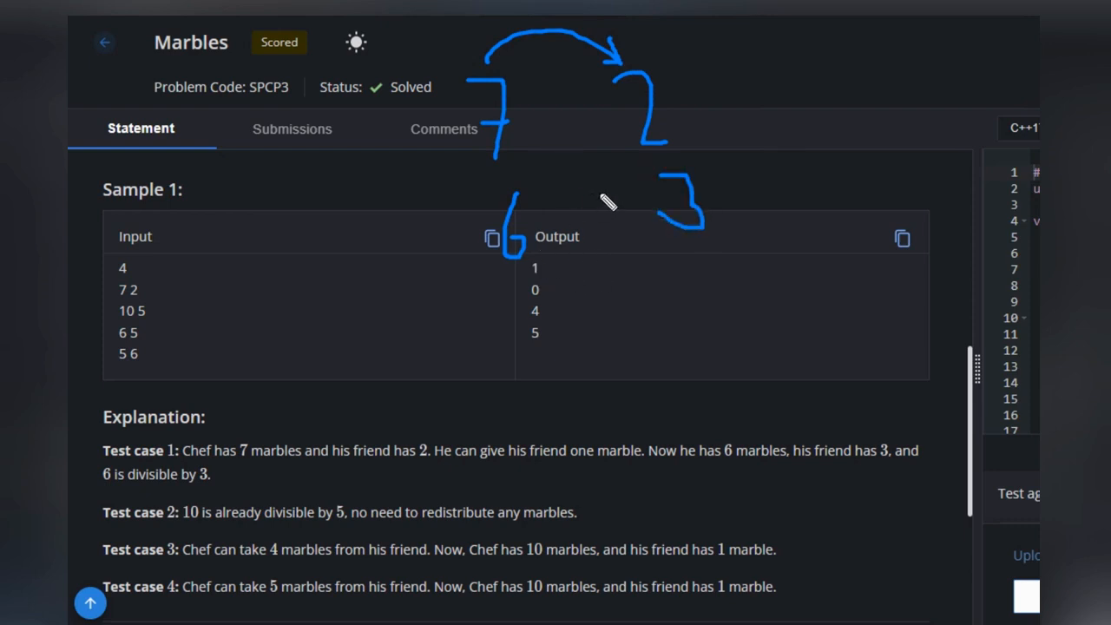
mouse_move(631, 249)
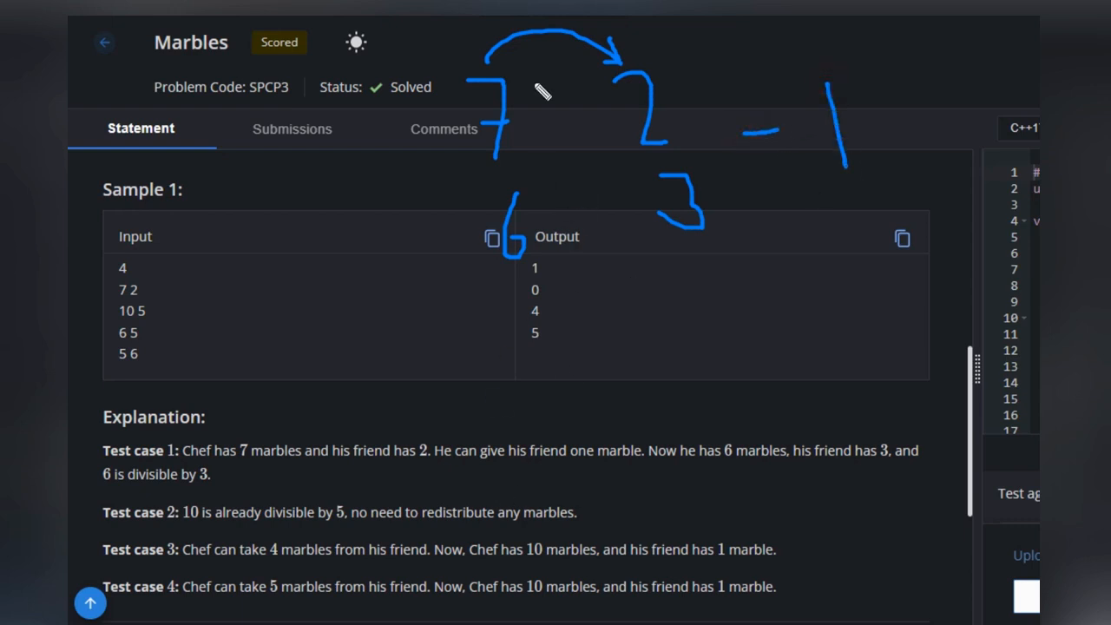
mouse_move(677, 95)
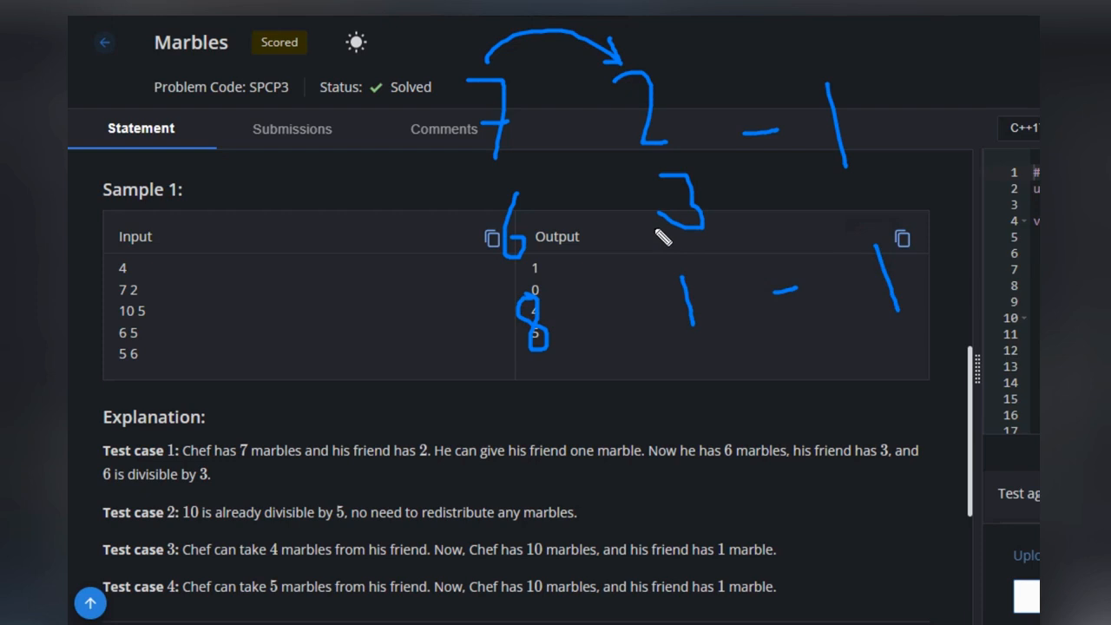
mouse_move(977, 152)
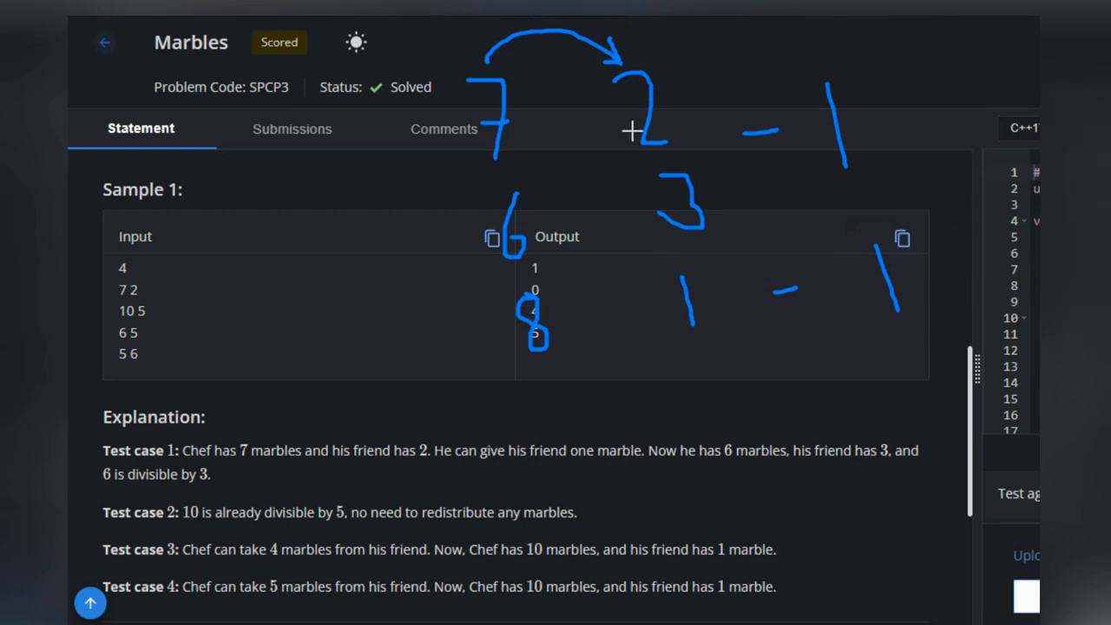
mouse_move(911, 447)
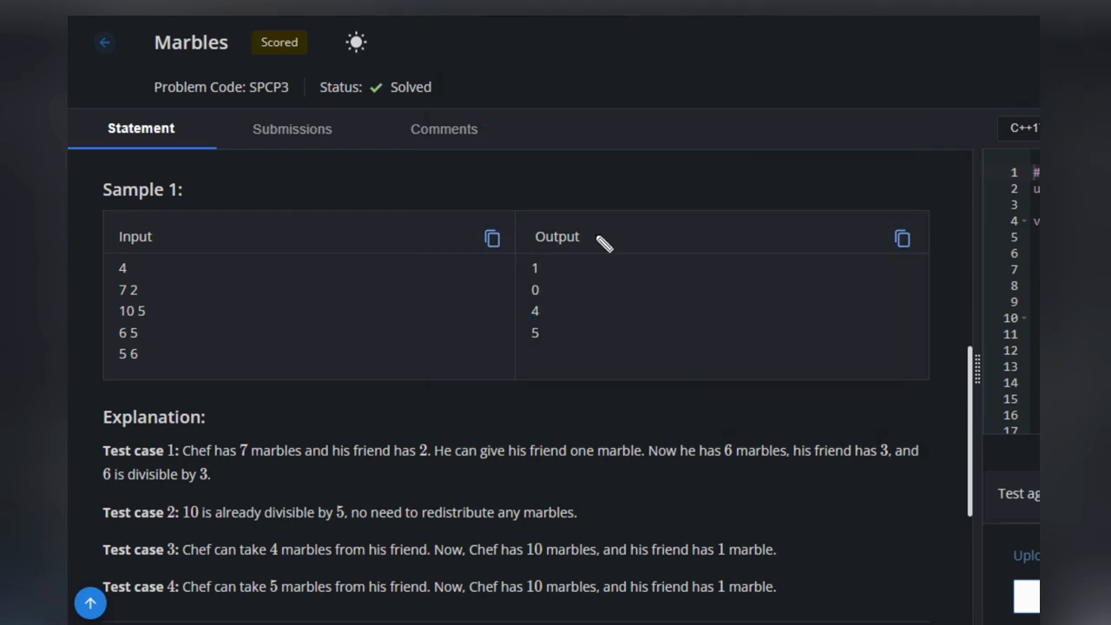
mouse_move(511, 215)
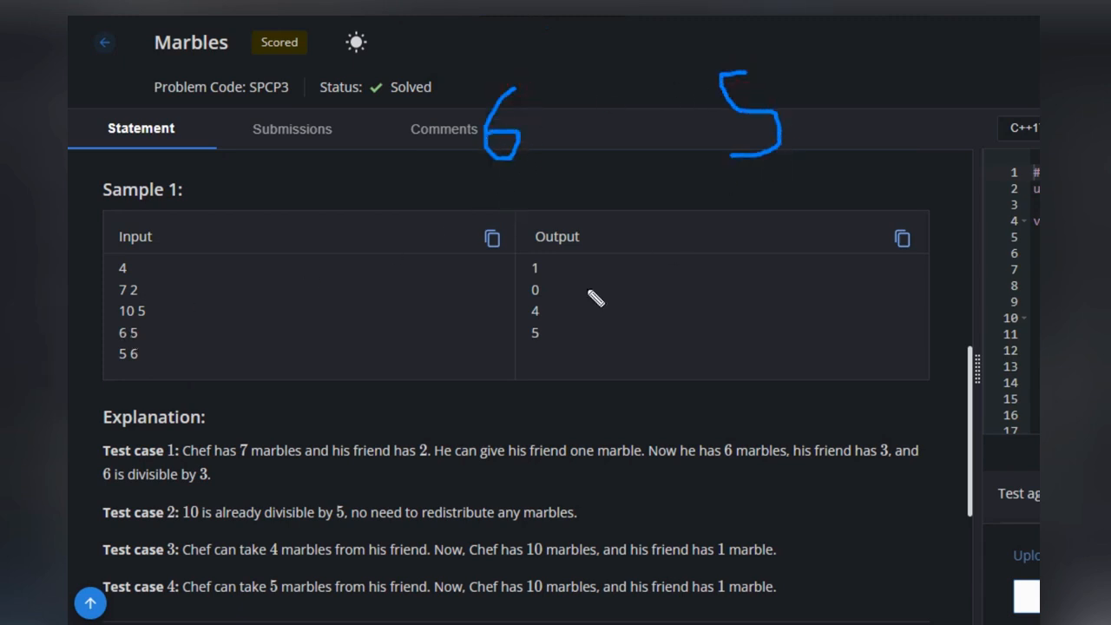
mouse_move(493, 122)
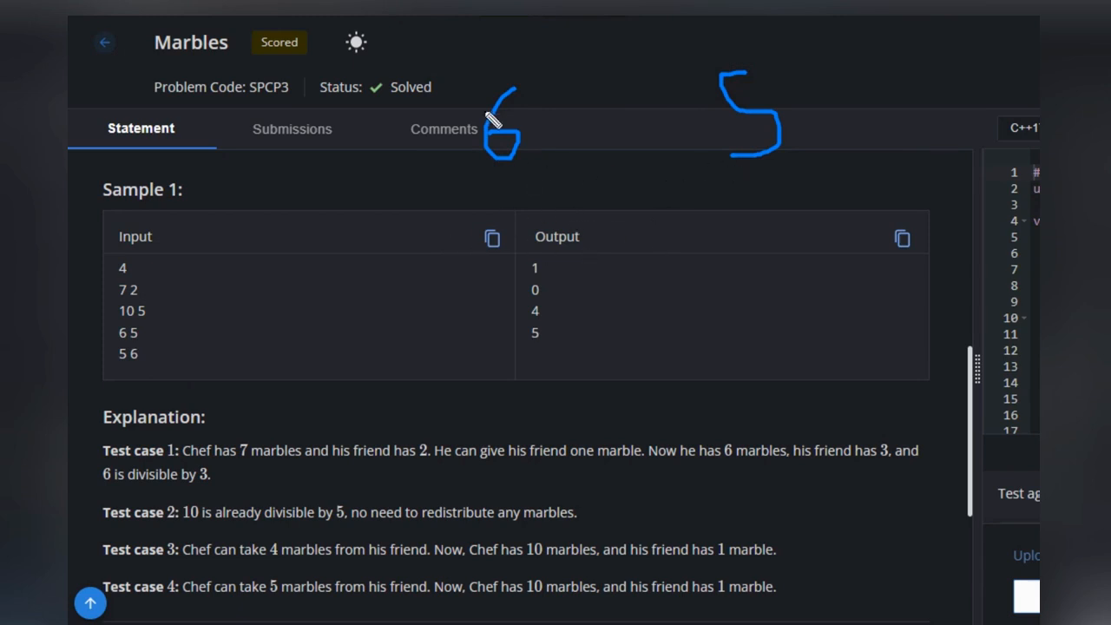
mouse_move(516, 213)
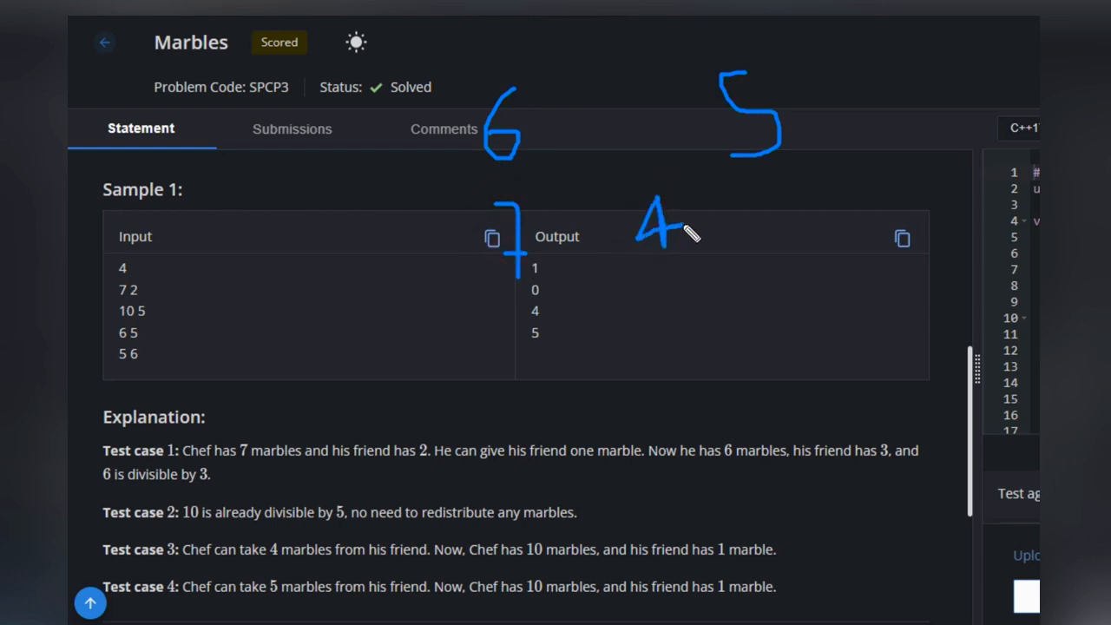
Sketch the next marble count on the samples with the annotation pen
drag(538, 325, 547, 355)
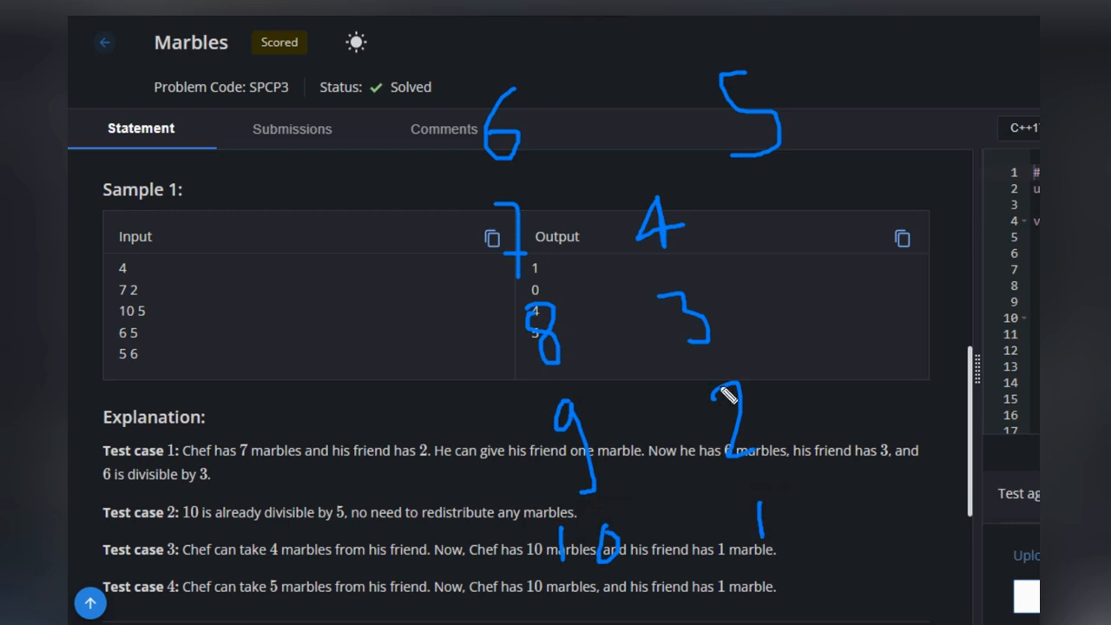
mouse_move(655, 534)
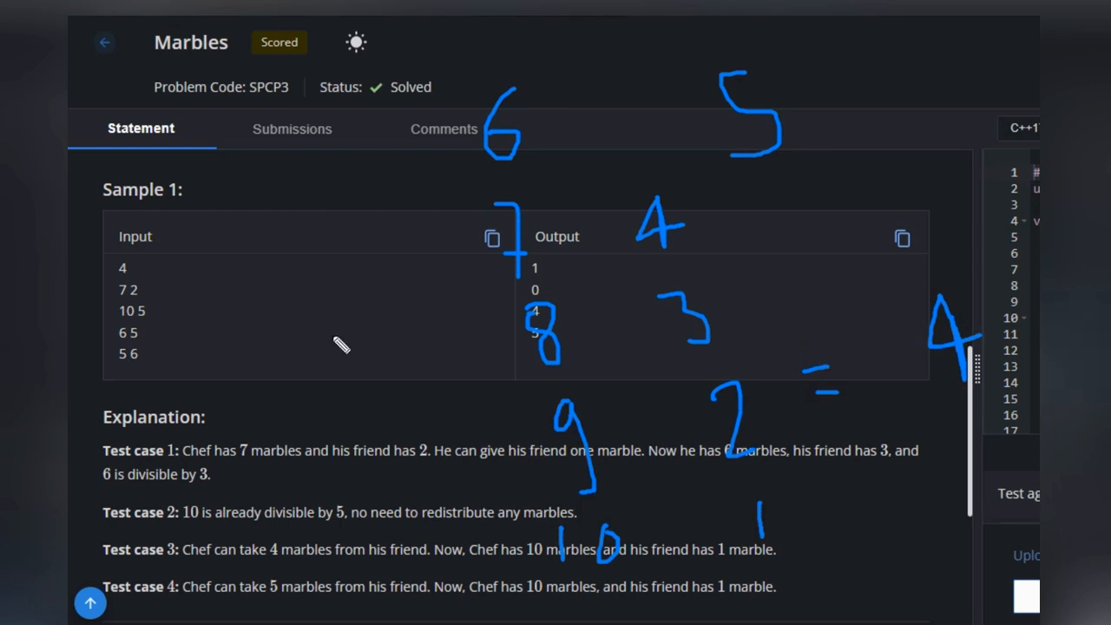
mouse_move(156, 309)
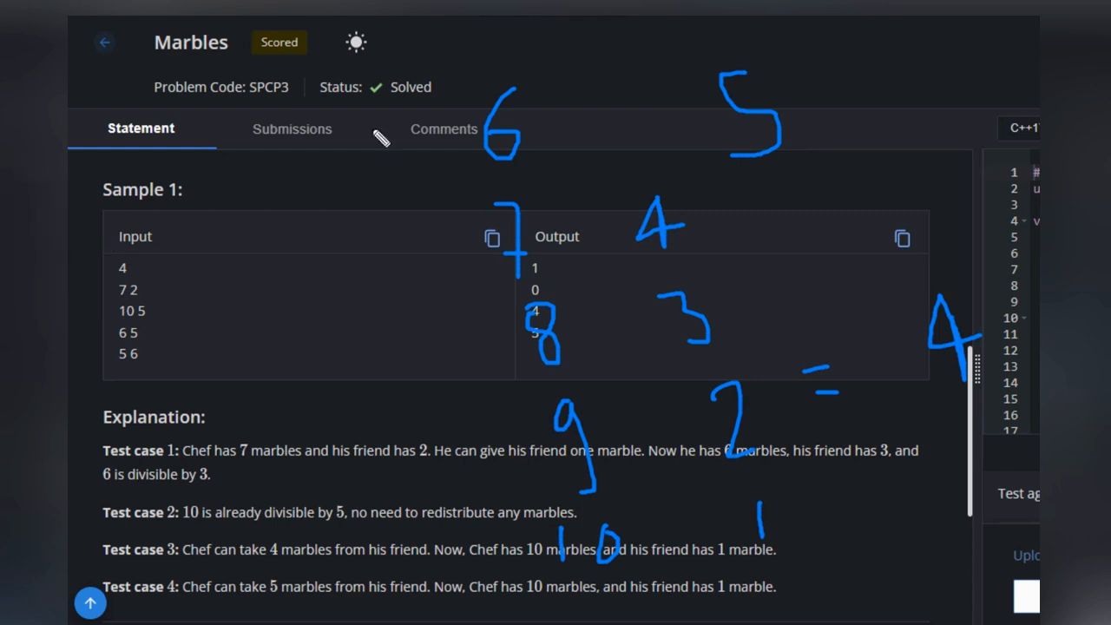
mouse_move(434, 191)
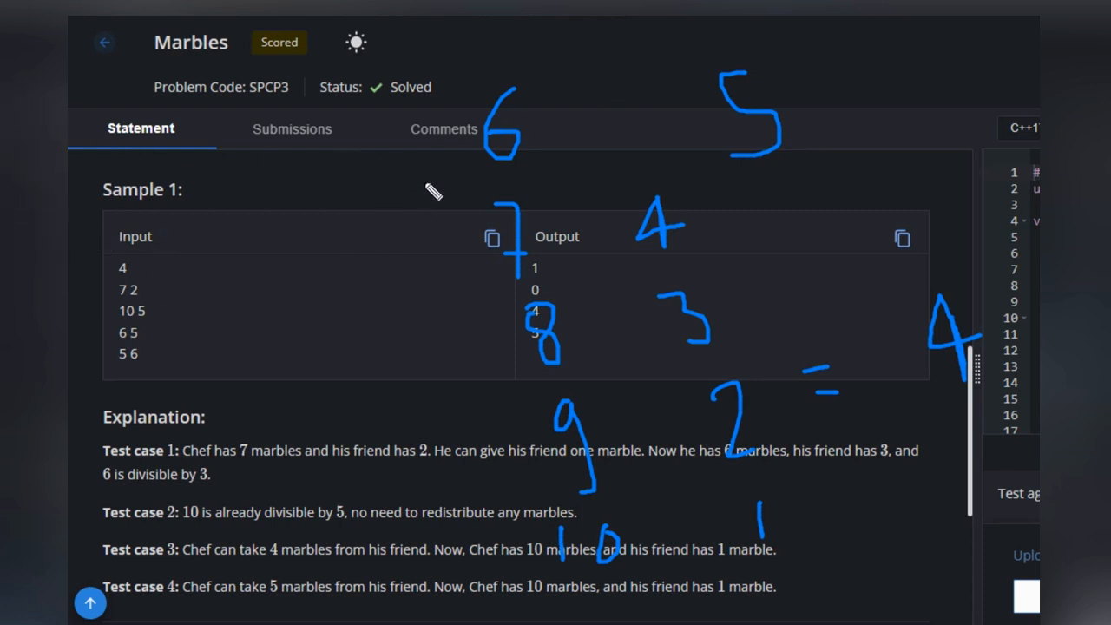
mouse_move(802, 143)
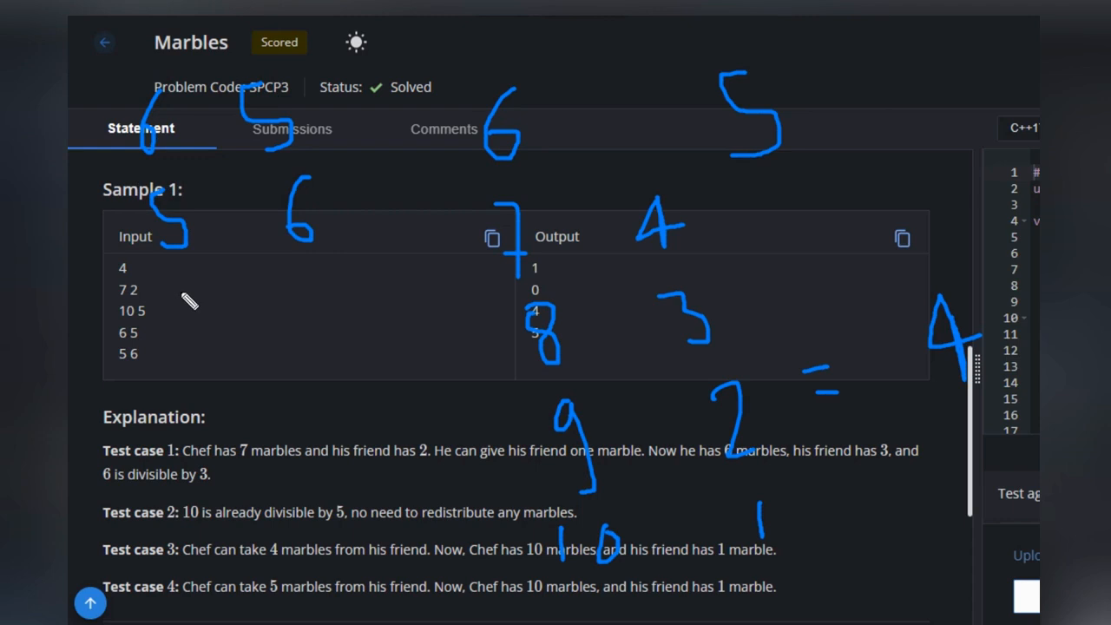
mouse_move(205, 367)
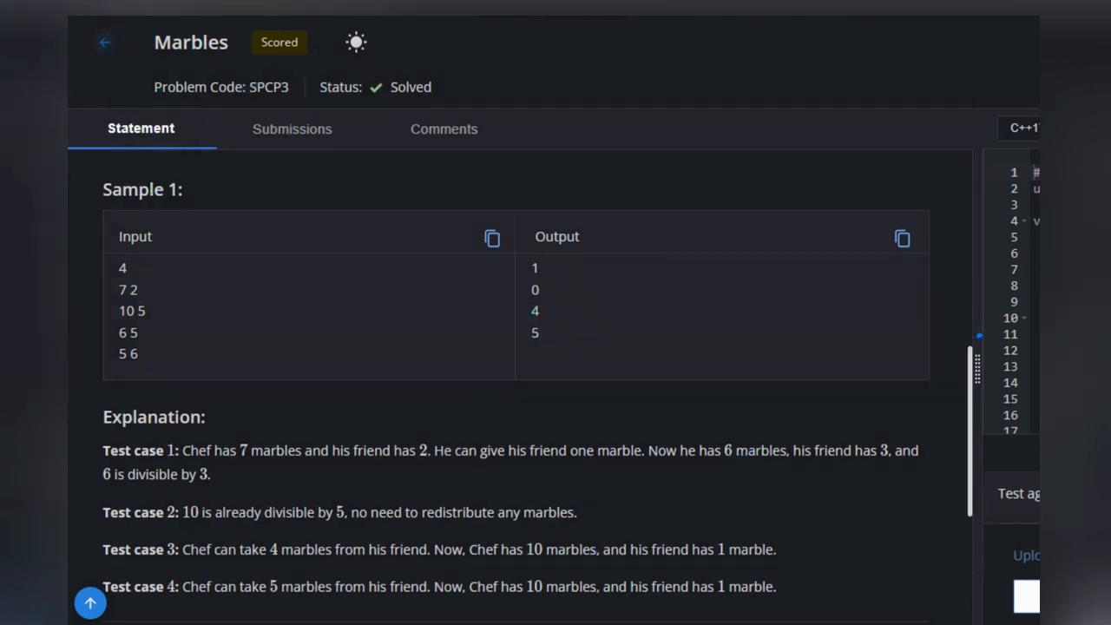
mouse_move(538, 87)
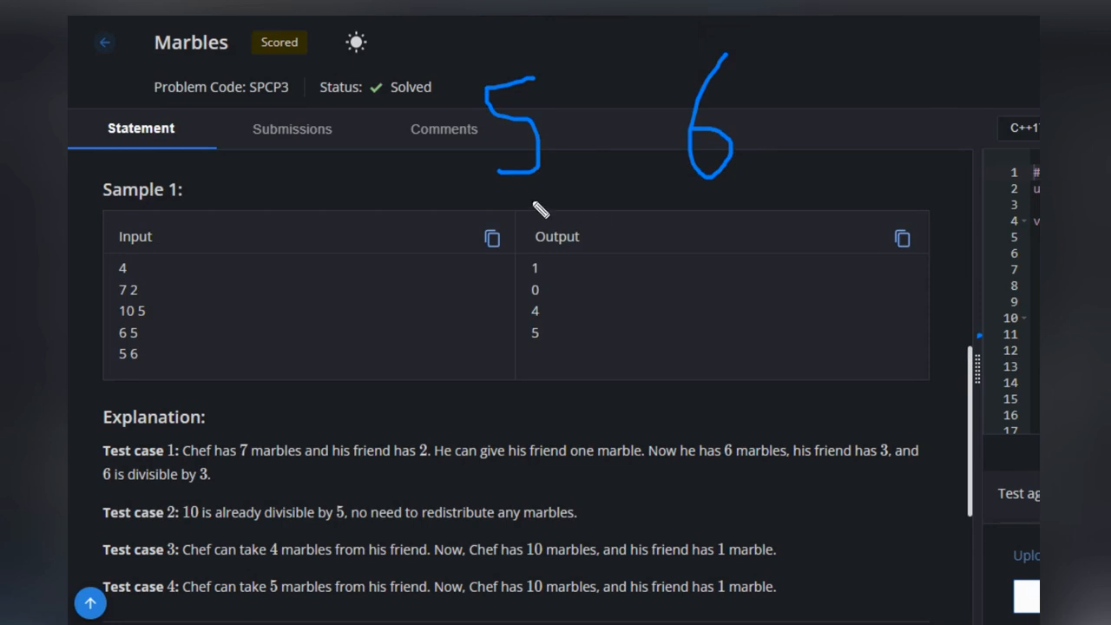
mouse_move(536, 178)
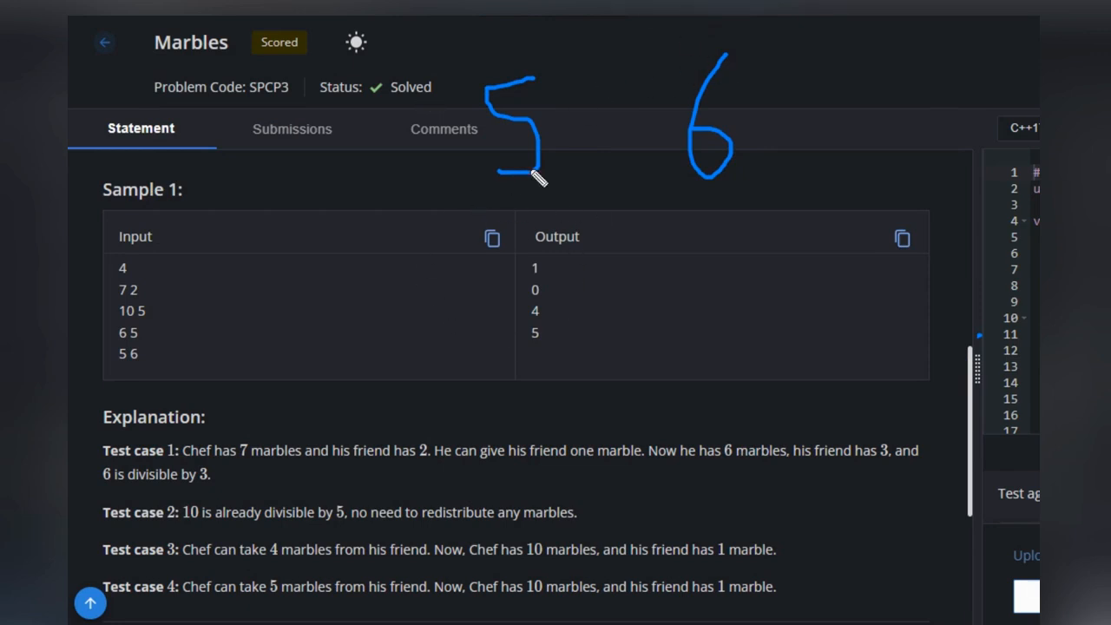
mouse_move(781, 68)
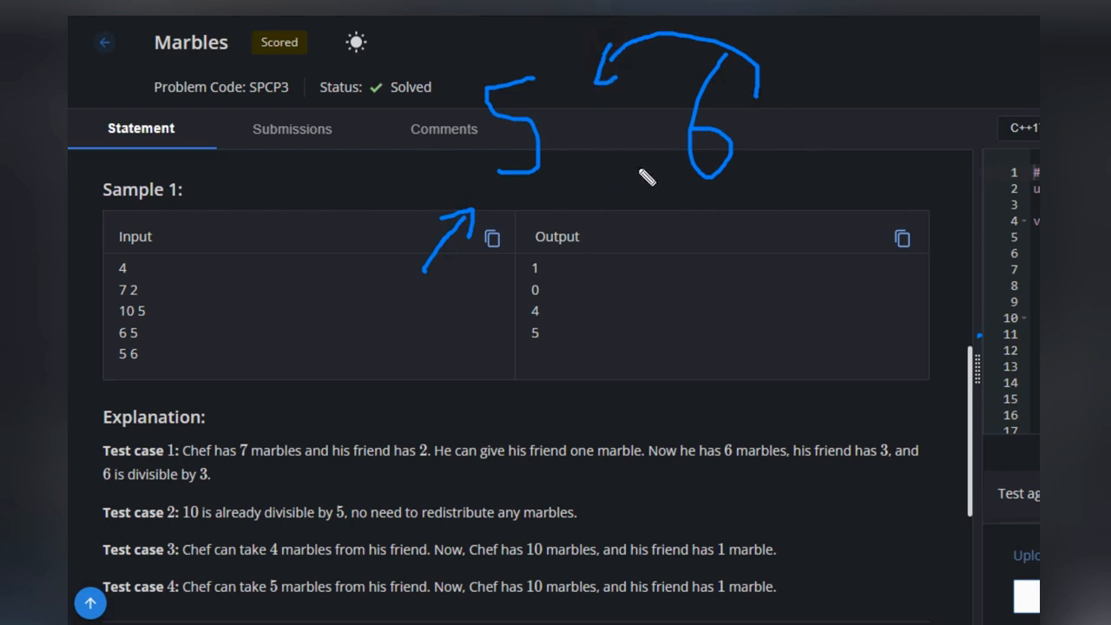
mouse_move(579, 206)
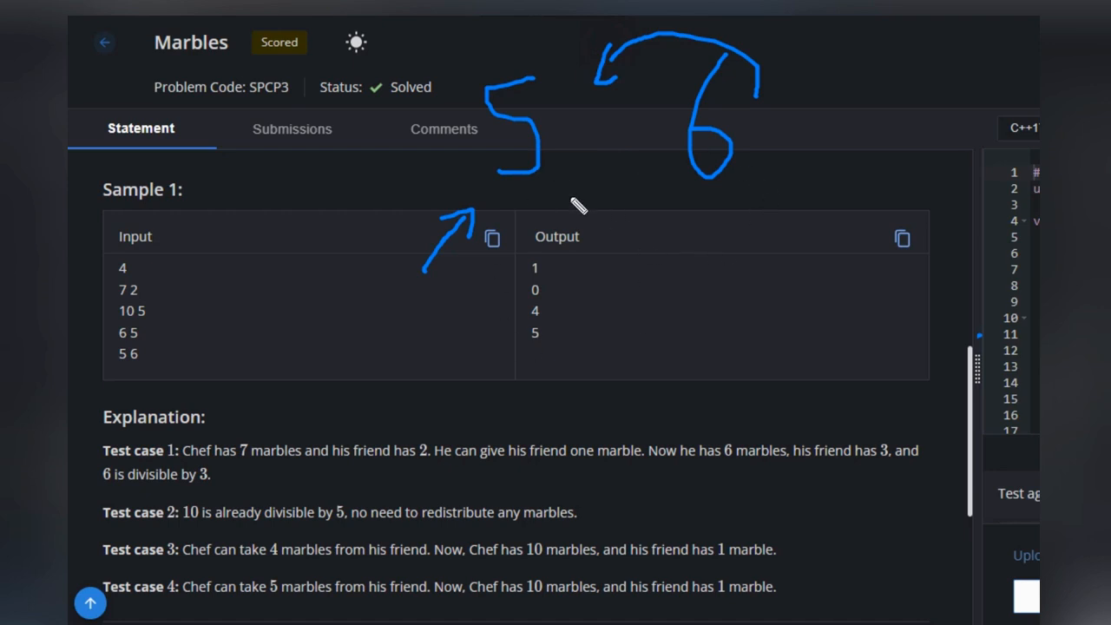
mouse_move(545, 258)
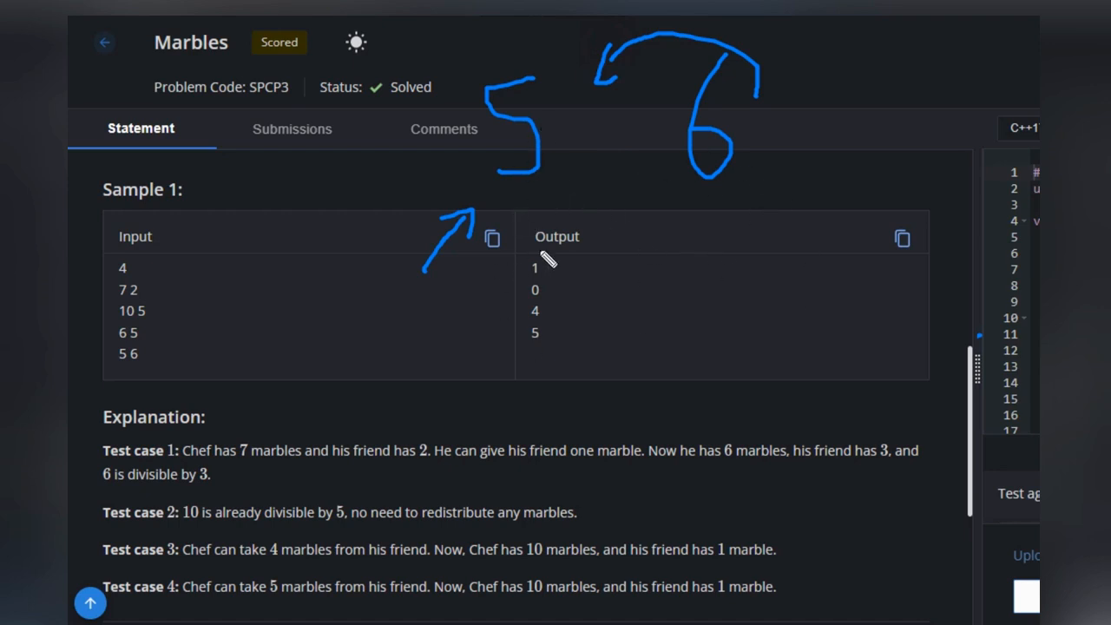
mouse_move(545, 243)
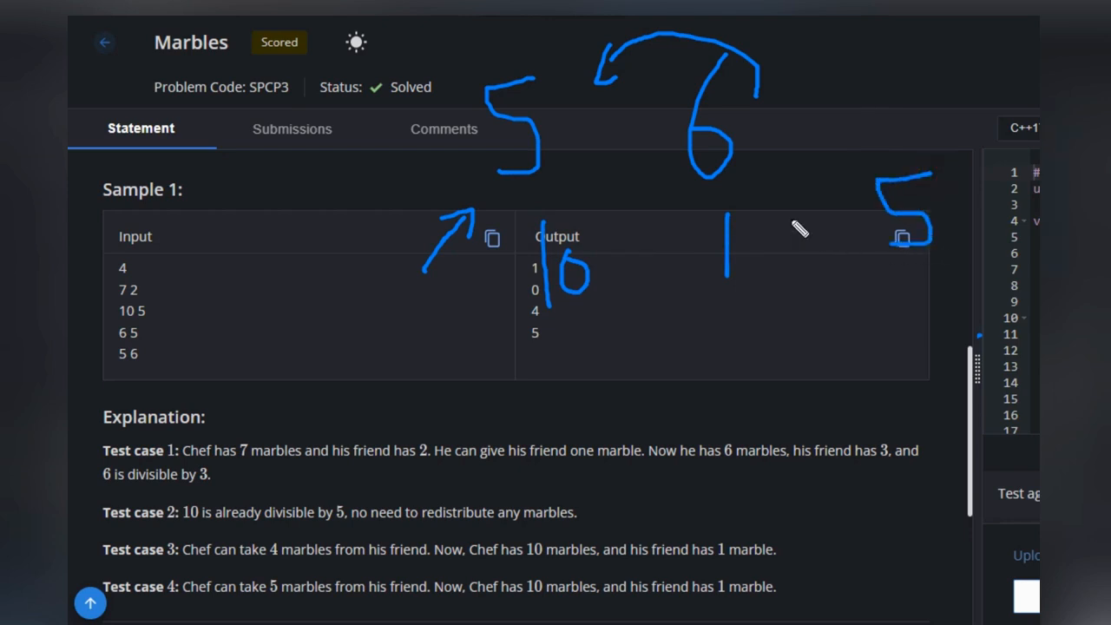
drag(790, 217, 833, 269)
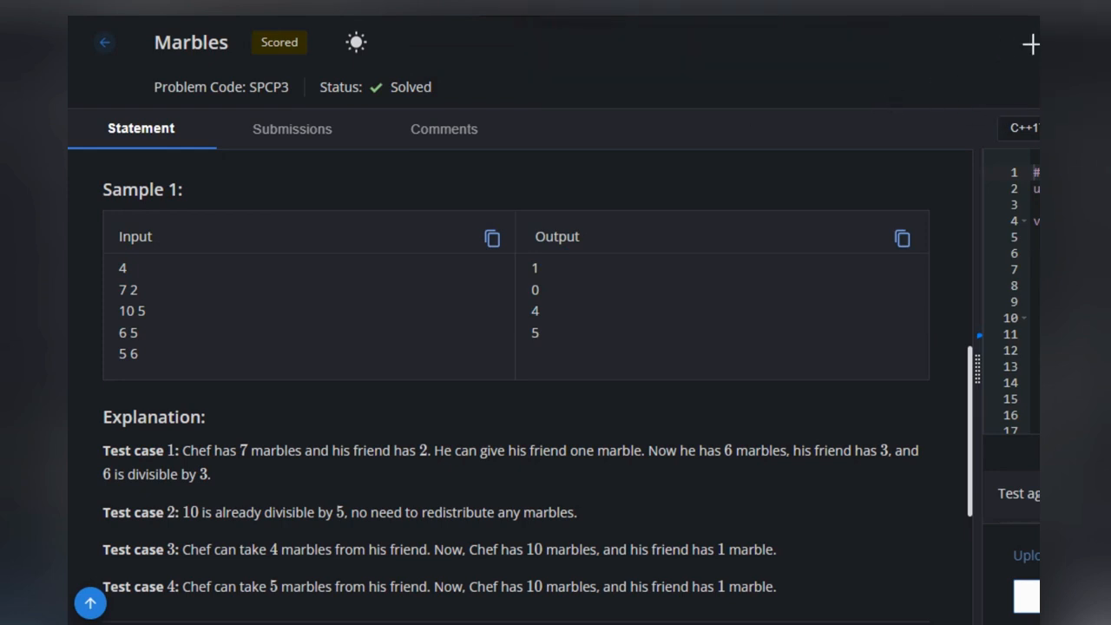
mouse_move(564, 48)
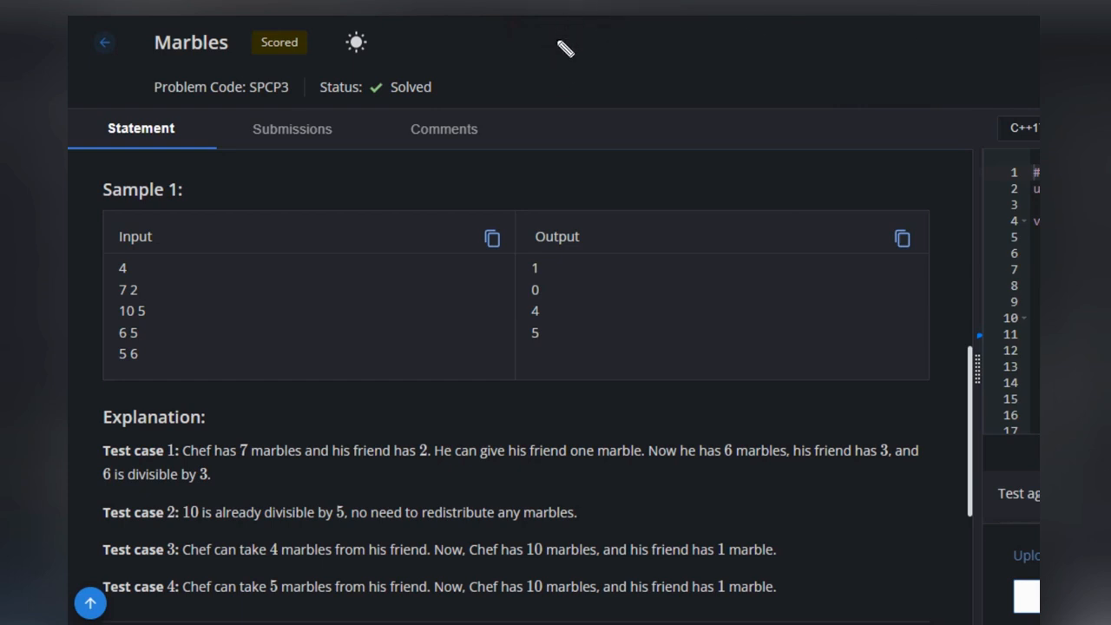
drag(543, 65, 633, 48)
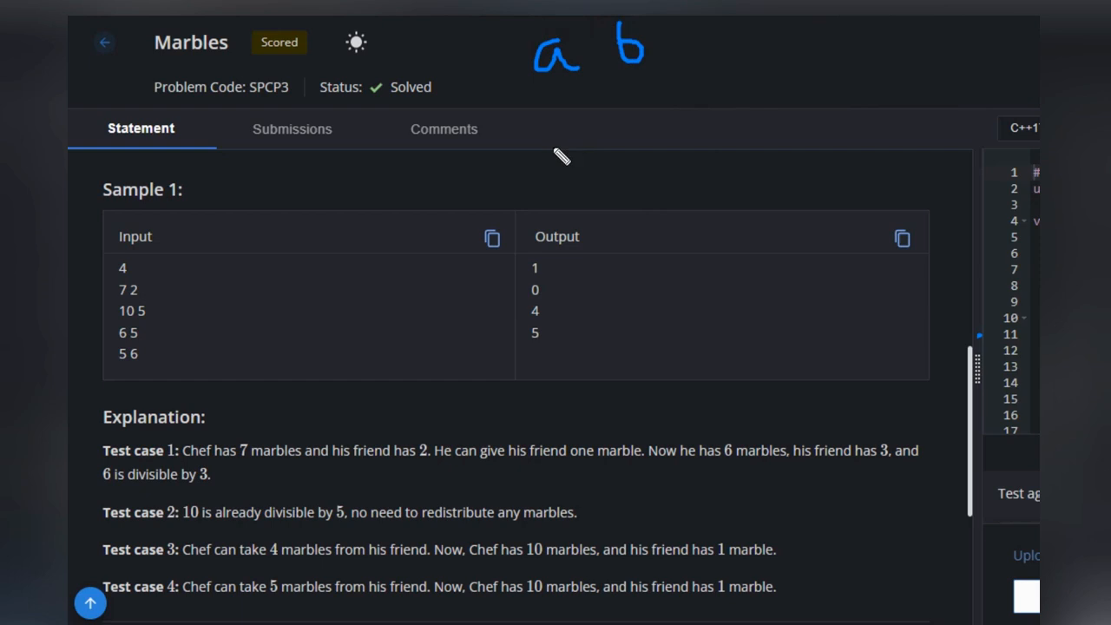
mouse_move(556, 154)
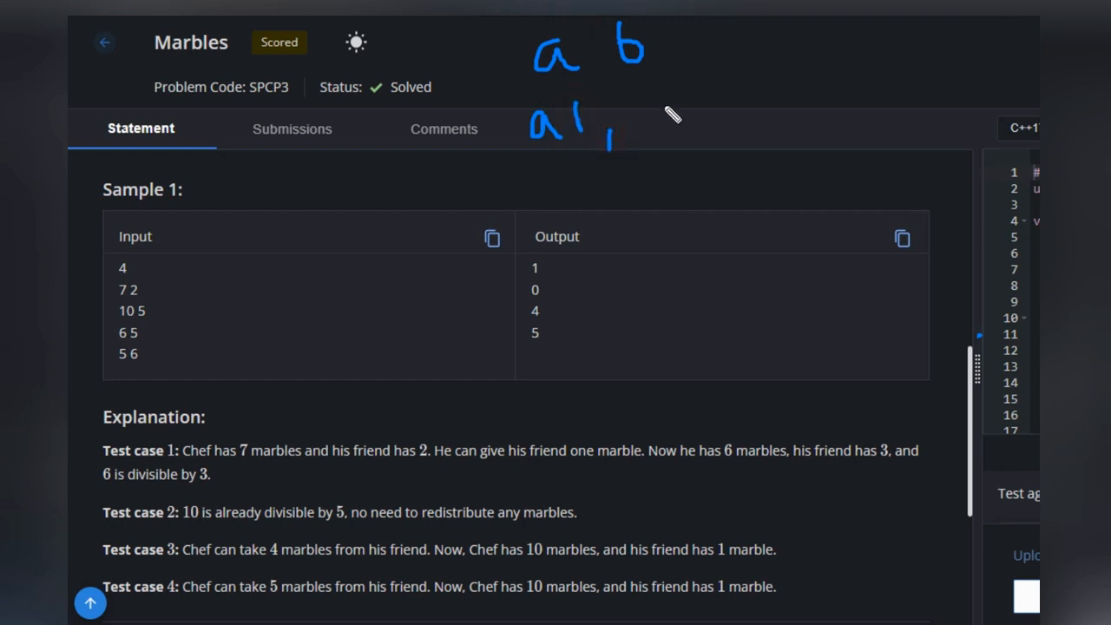
Write counter a2 after a1 and set both to 0
drag(655, 126, 721, 130)
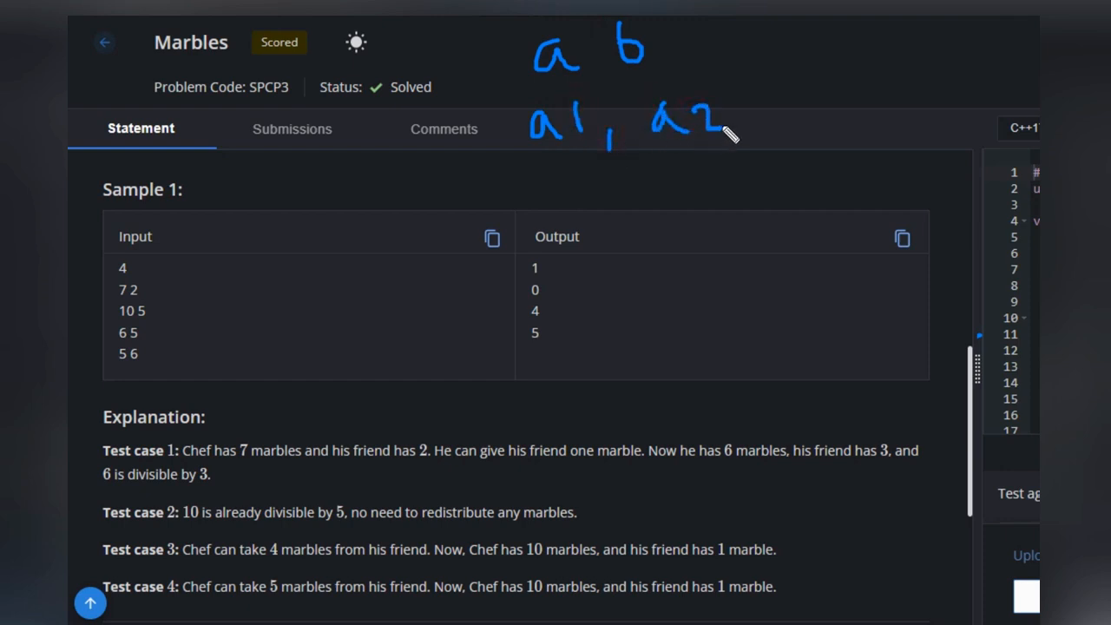
drag(742, 122, 789, 113)
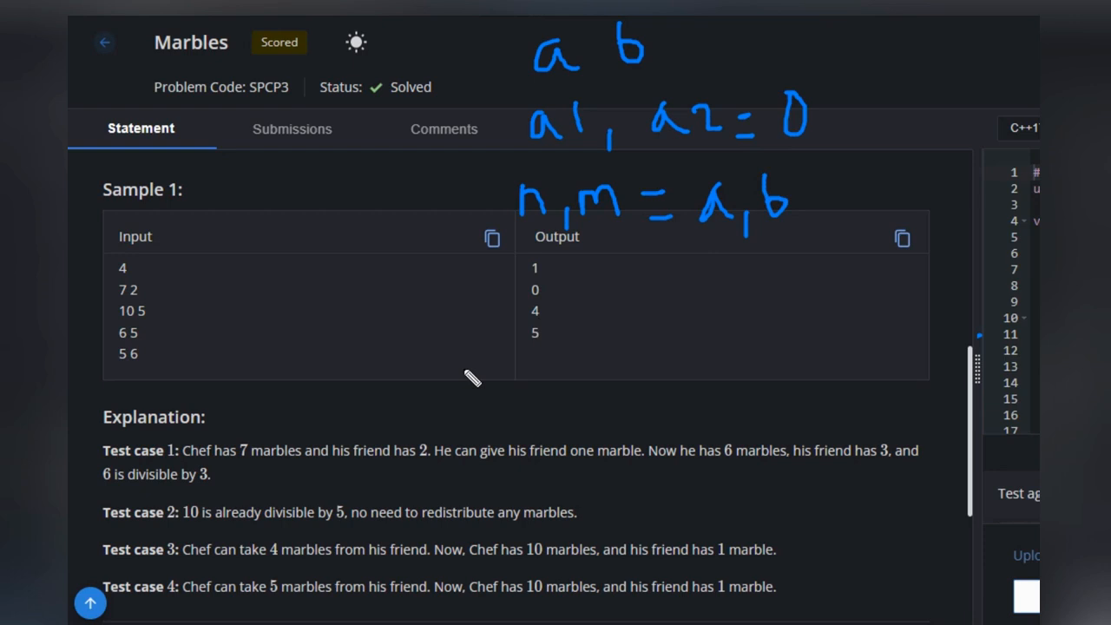
mouse_move(485, 301)
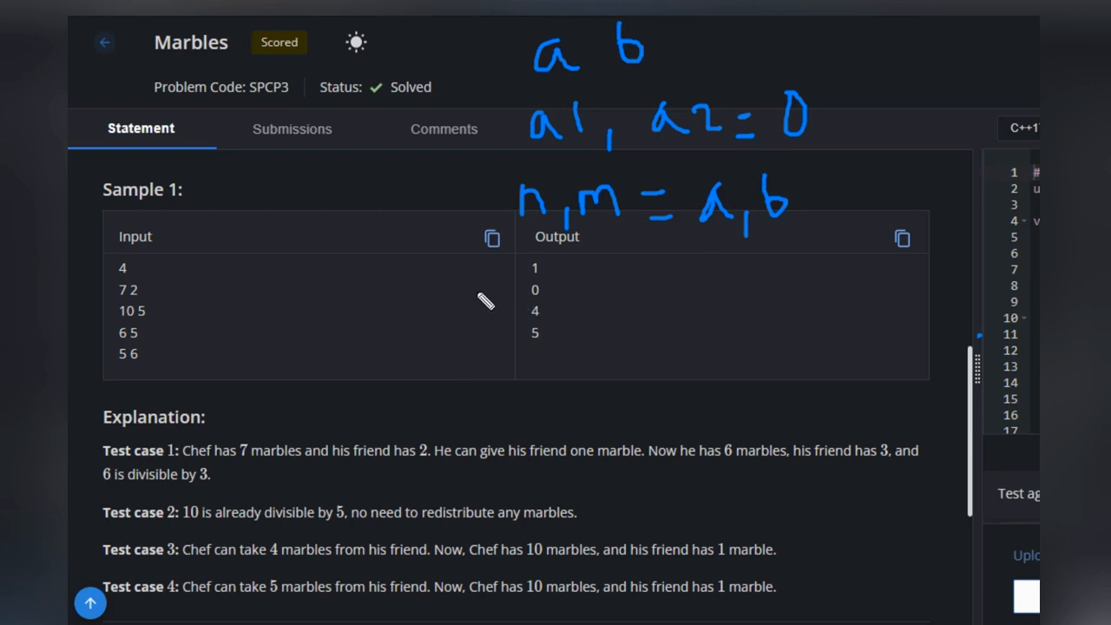
Handwrite 'while(n>=1 & m>=1' and 'if(n%m==0)' over the sample table
drag(482, 299, 551, 316)
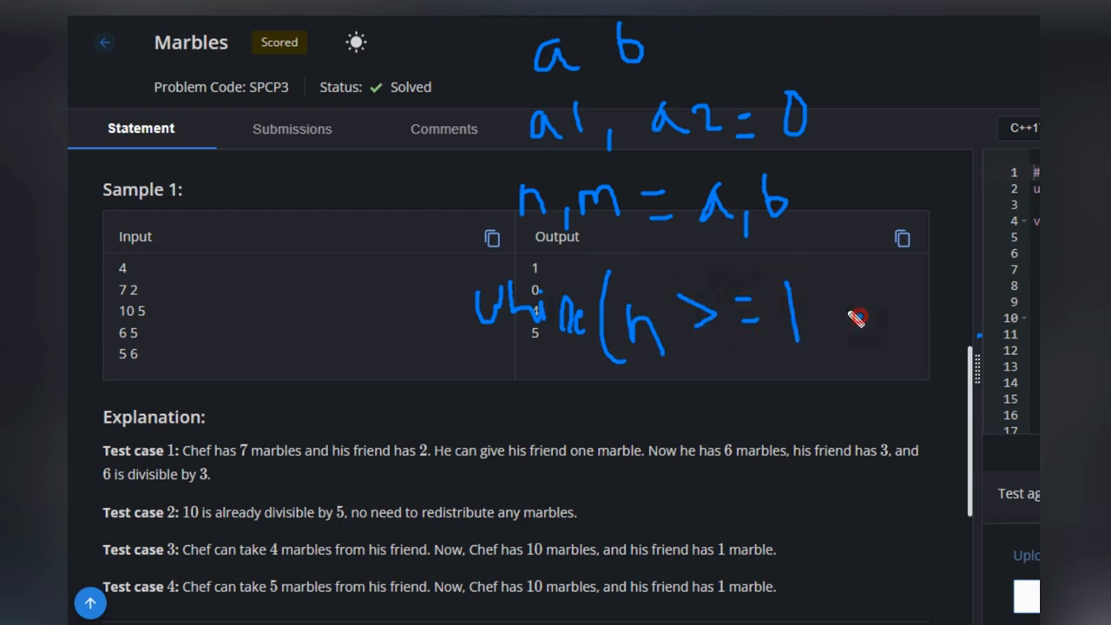
drag(833, 317, 928, 321)
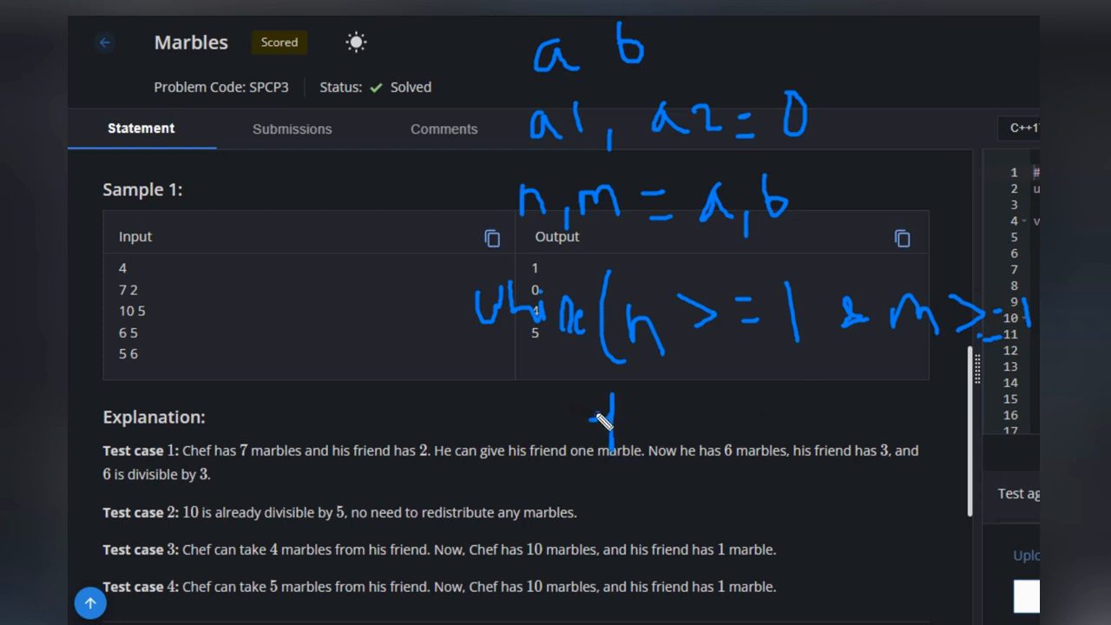
drag(607, 425, 646, 395)
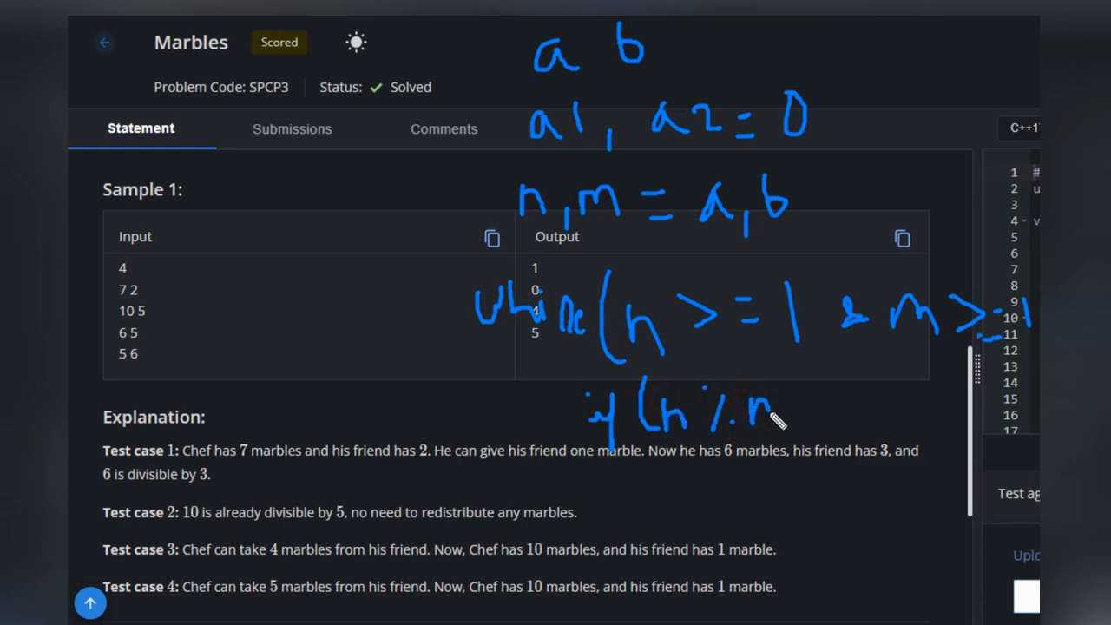
drag(763, 412, 838, 412)
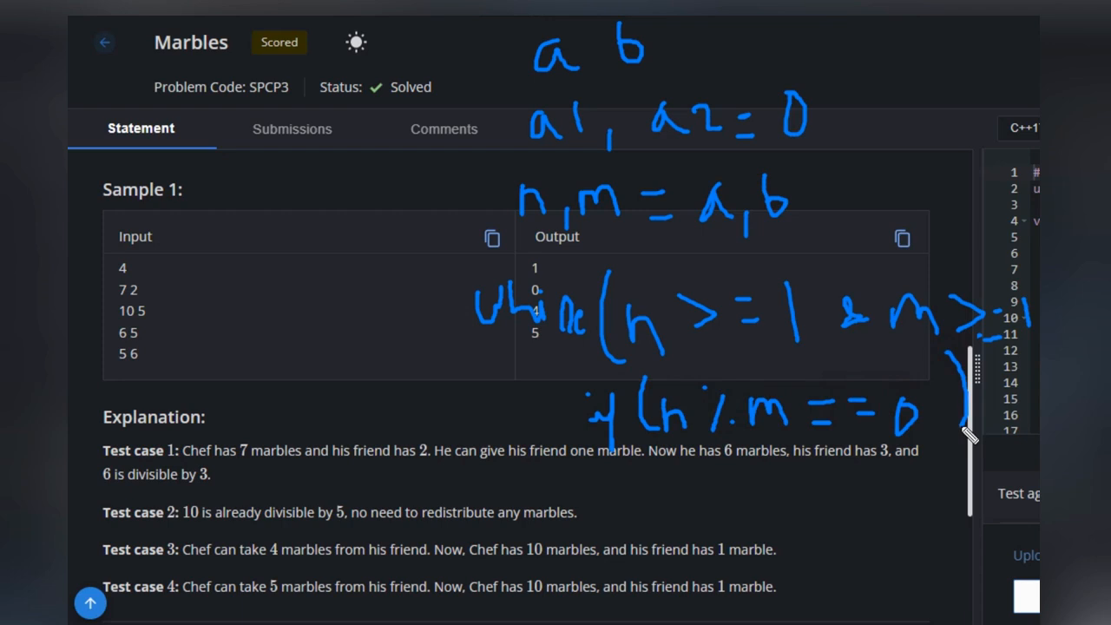
mouse_move(246, 283)
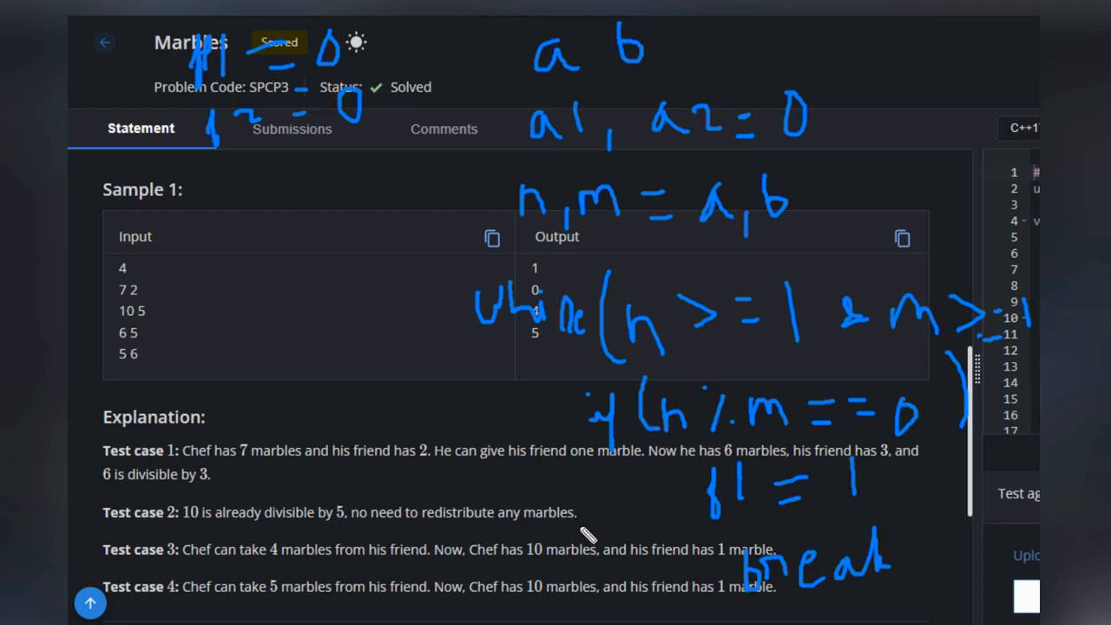
mouse_move(542, 551)
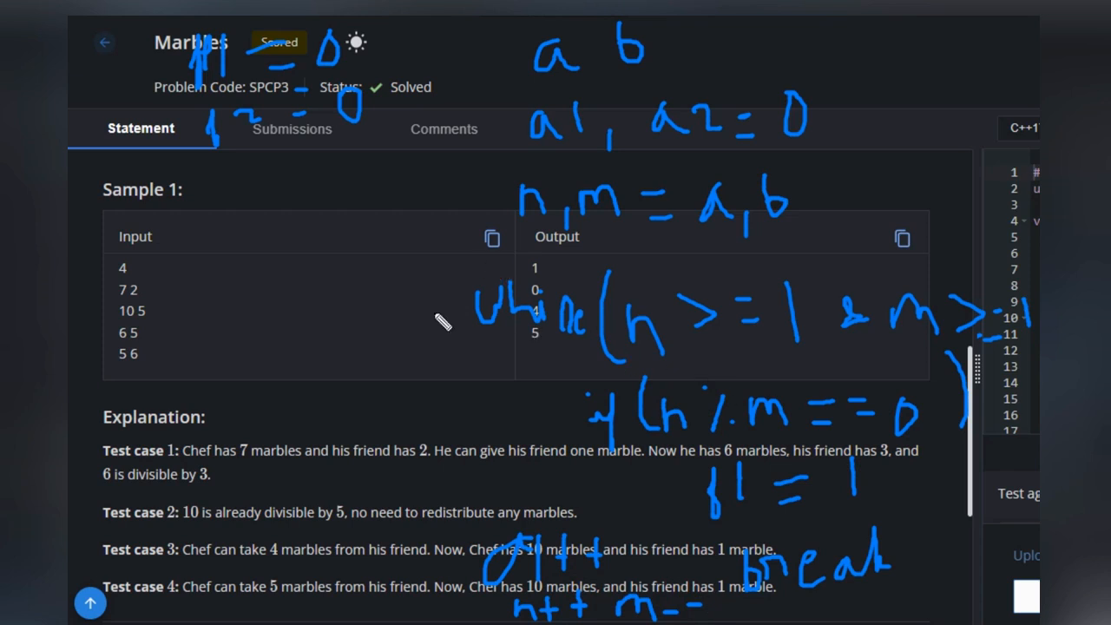
mouse_move(673, 501)
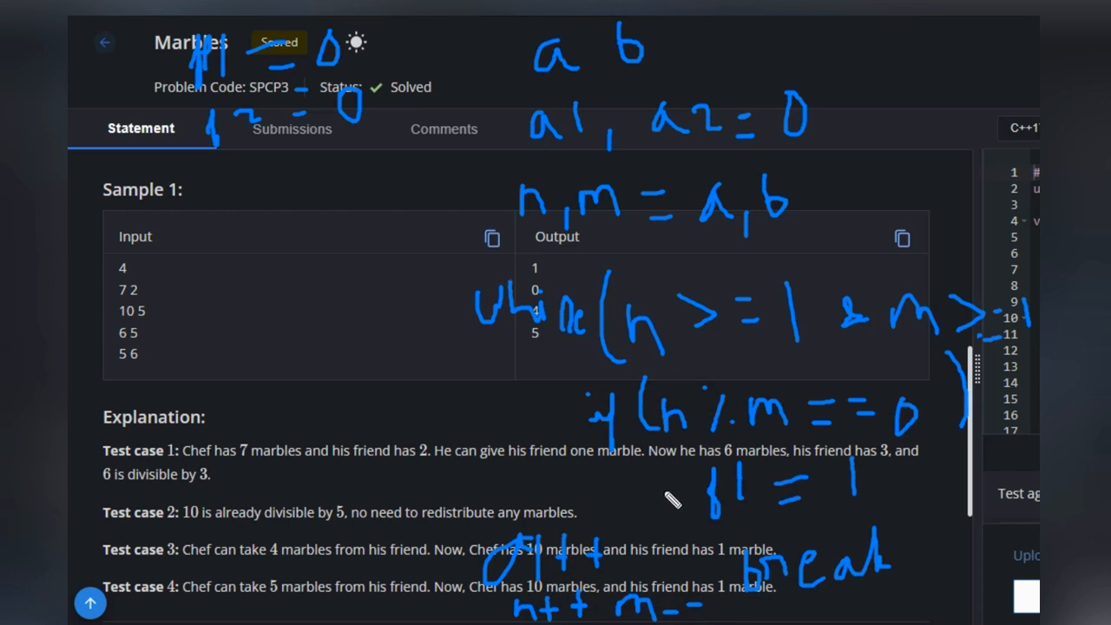
mouse_move(317, 372)
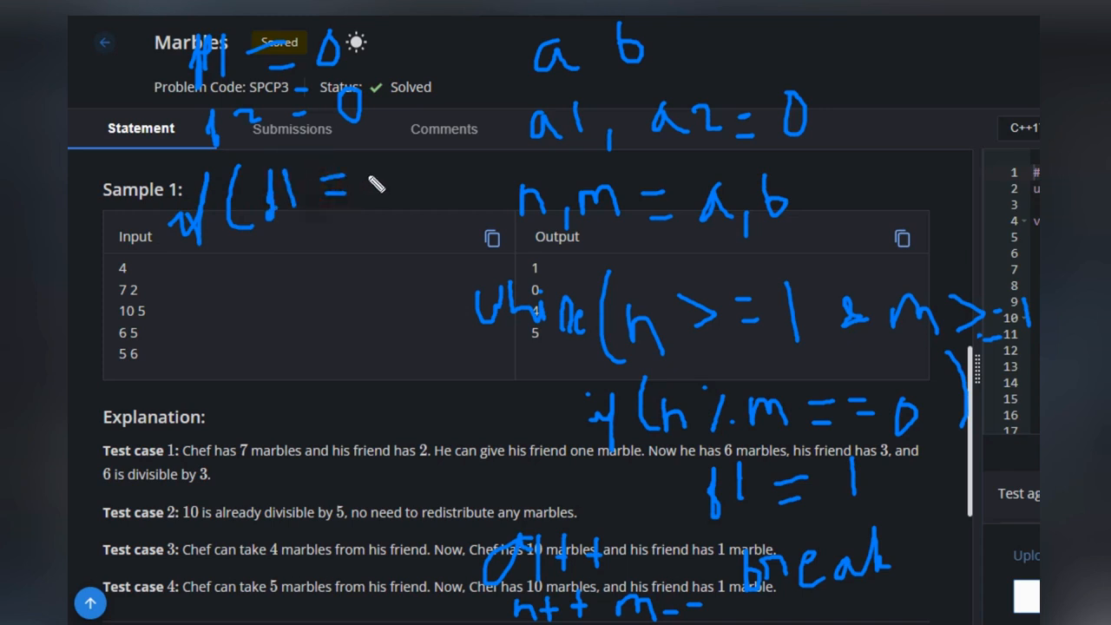
Complete 'if (f1 == 0)' and write 'a1 = 10^5' beneath it
drag(373, 186, 438, 174)
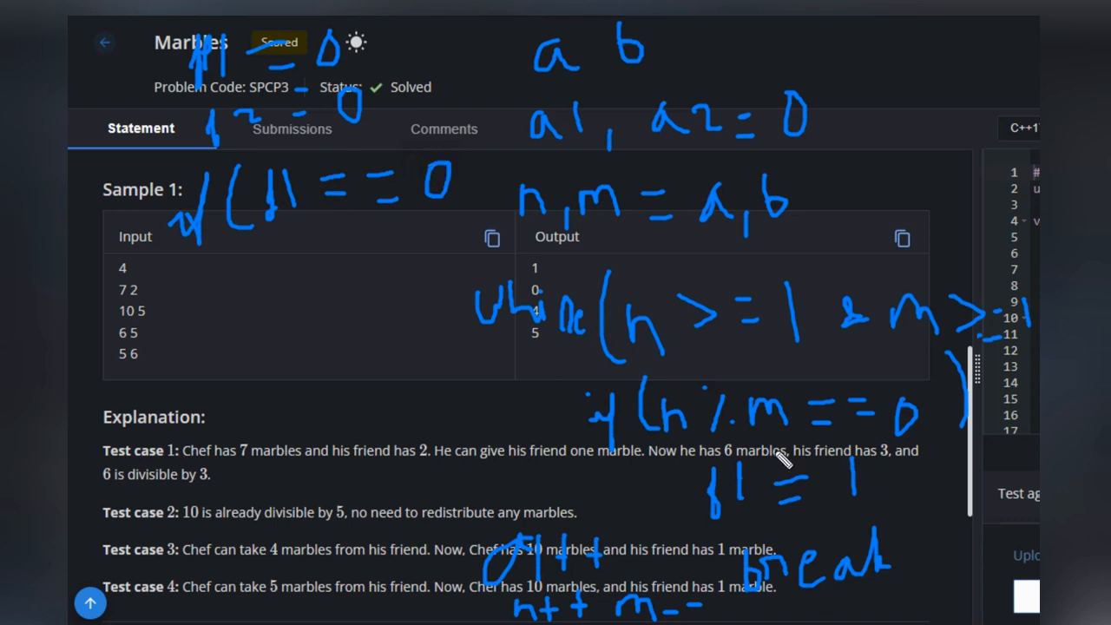
mouse_move(738, 421)
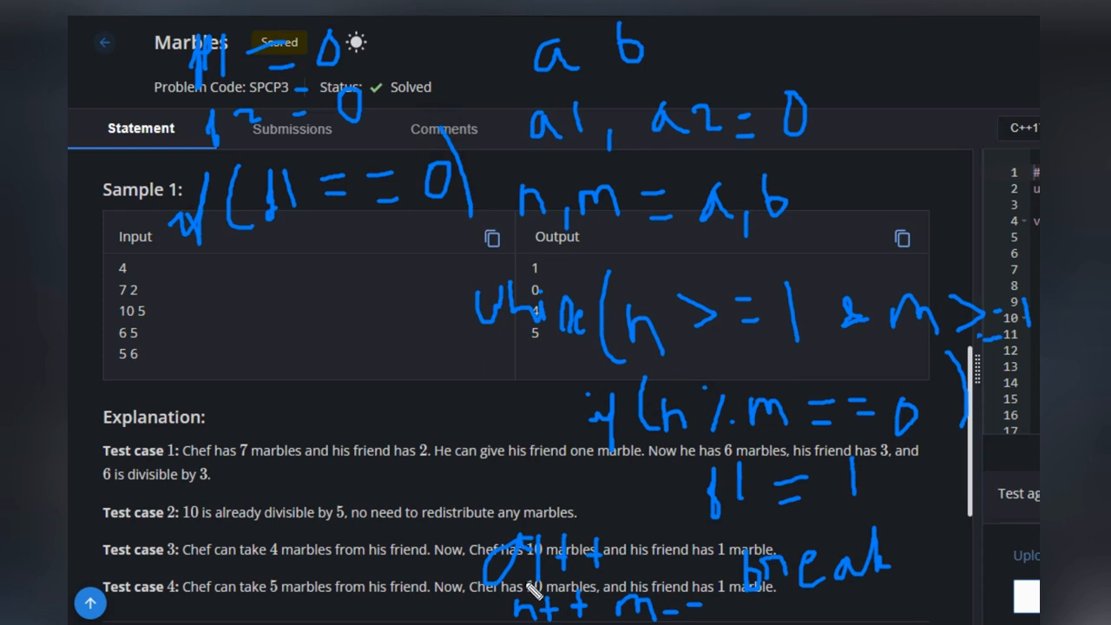
mouse_move(629, 546)
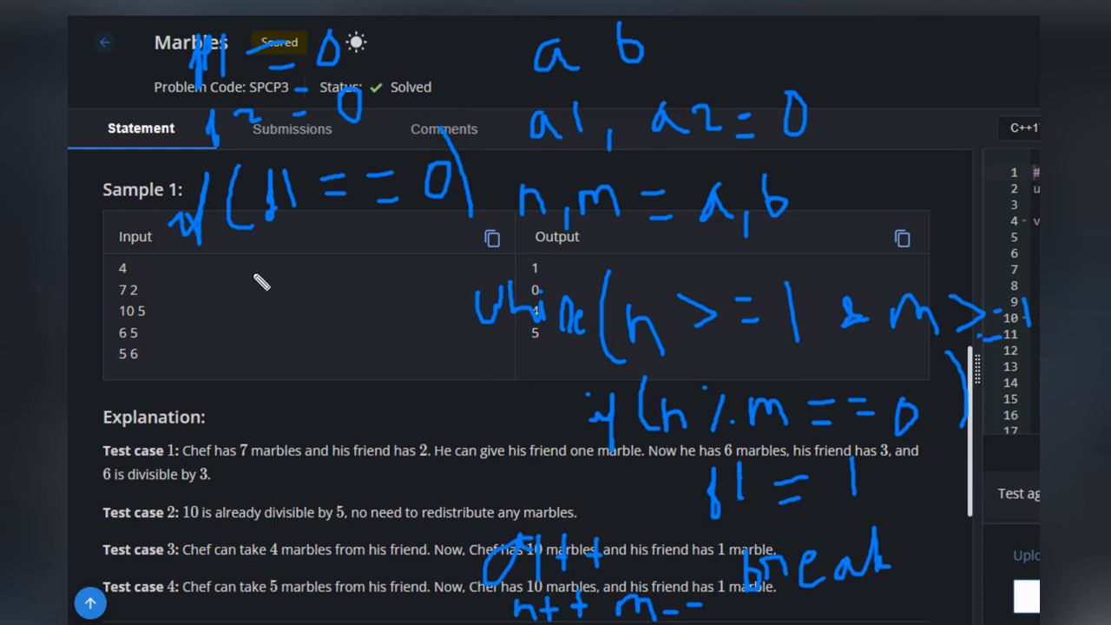
drag(230, 295, 252, 269)
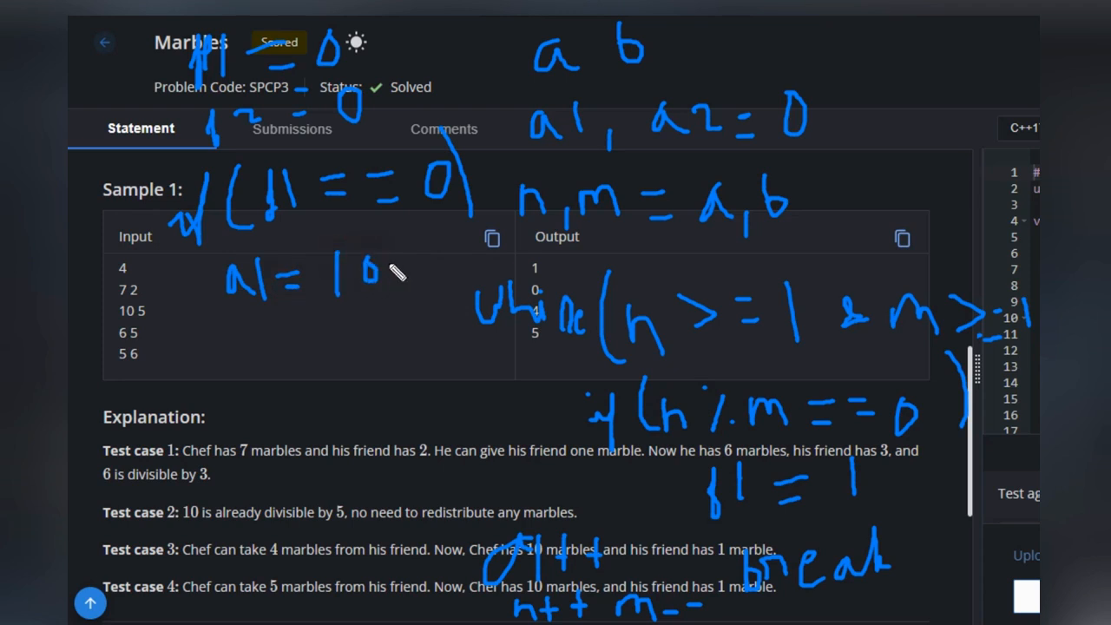
drag(400, 252, 443, 278)
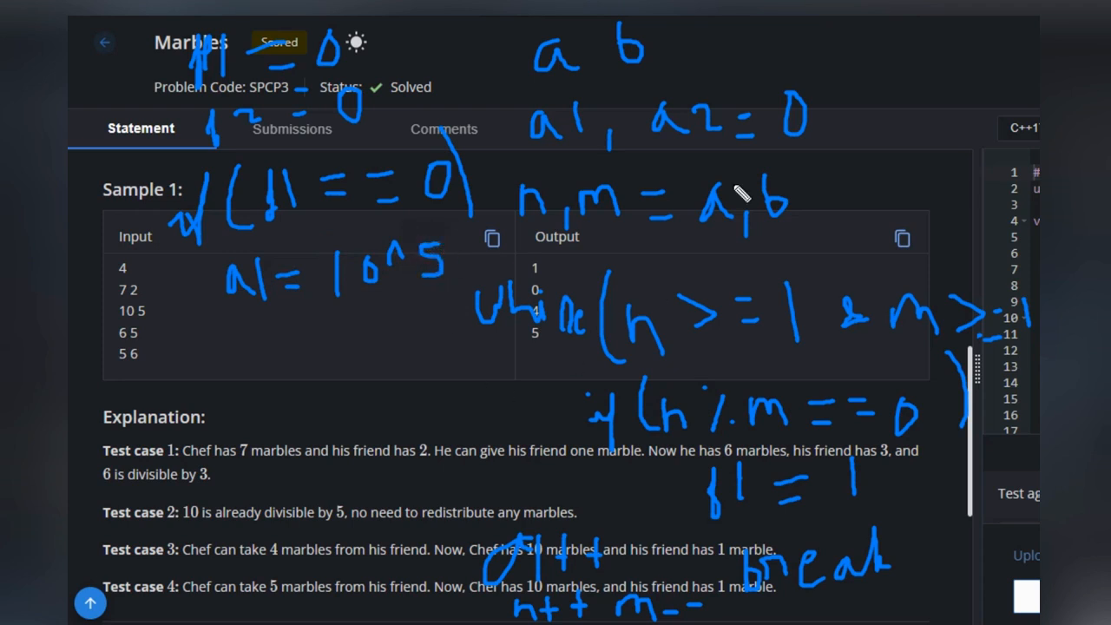
mouse_move(733, 274)
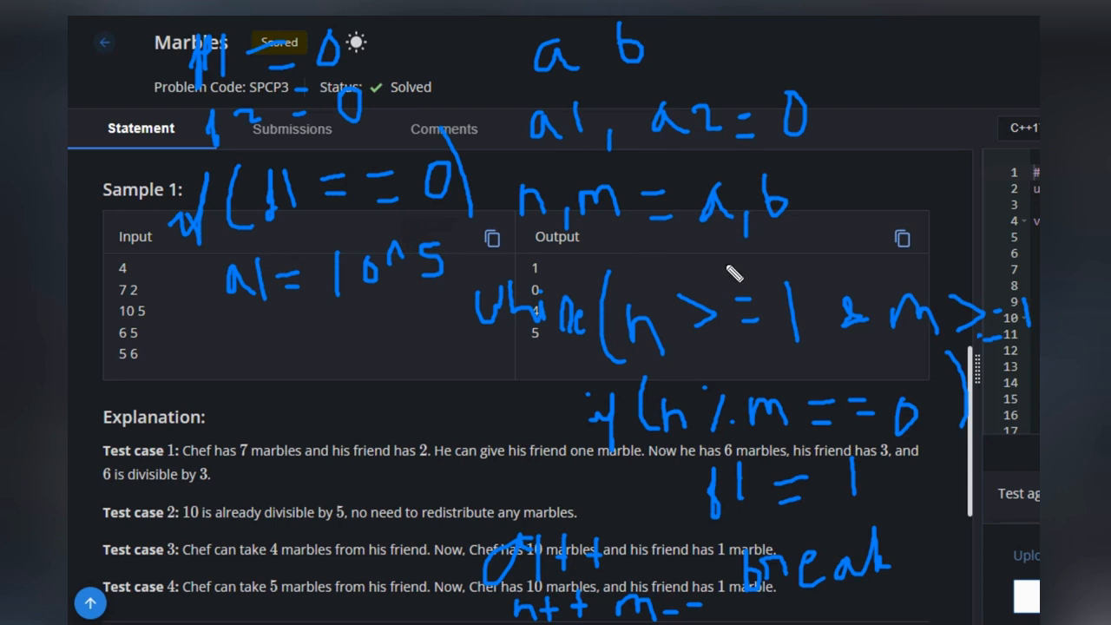
mouse_move(623, 234)
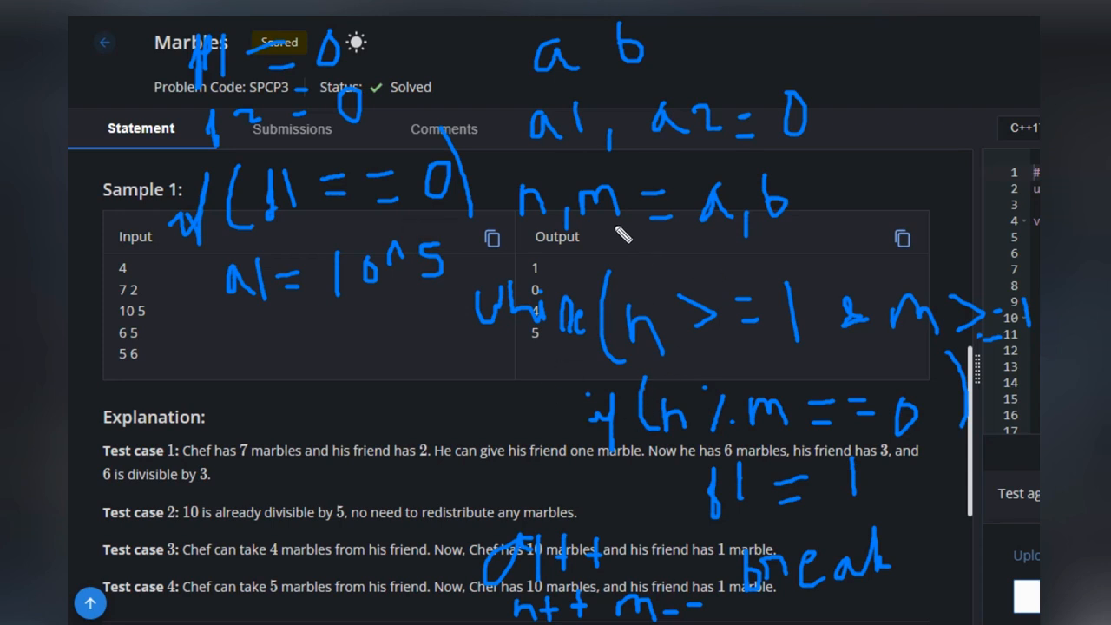
click(111, 360)
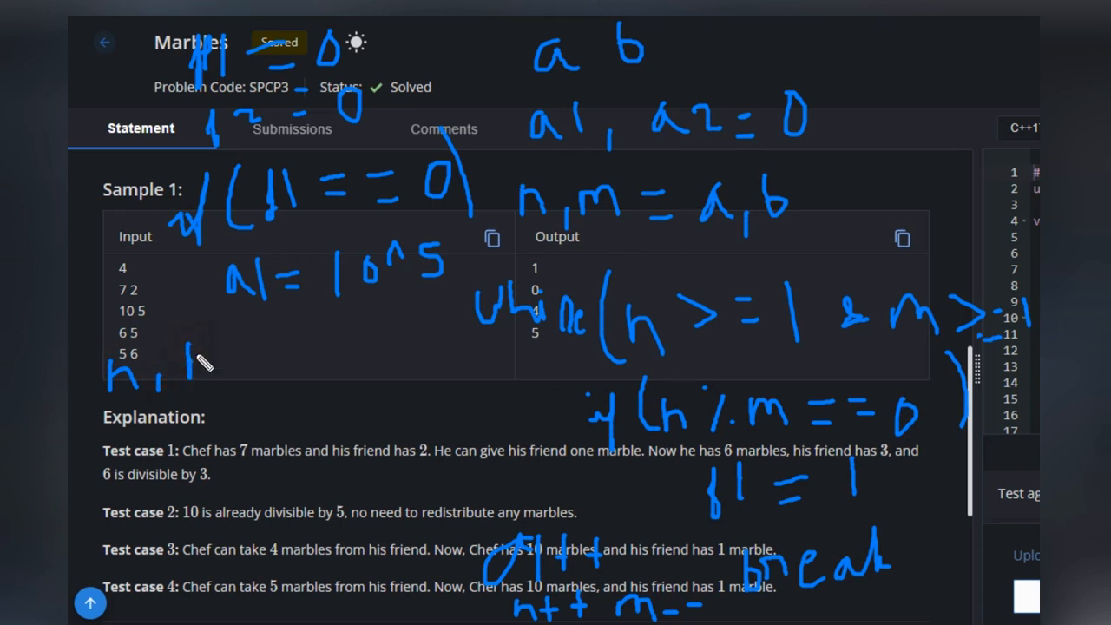
Write 'n, m = a, b' and the second loop's counter increment and m++
drag(191, 365, 235, 355)
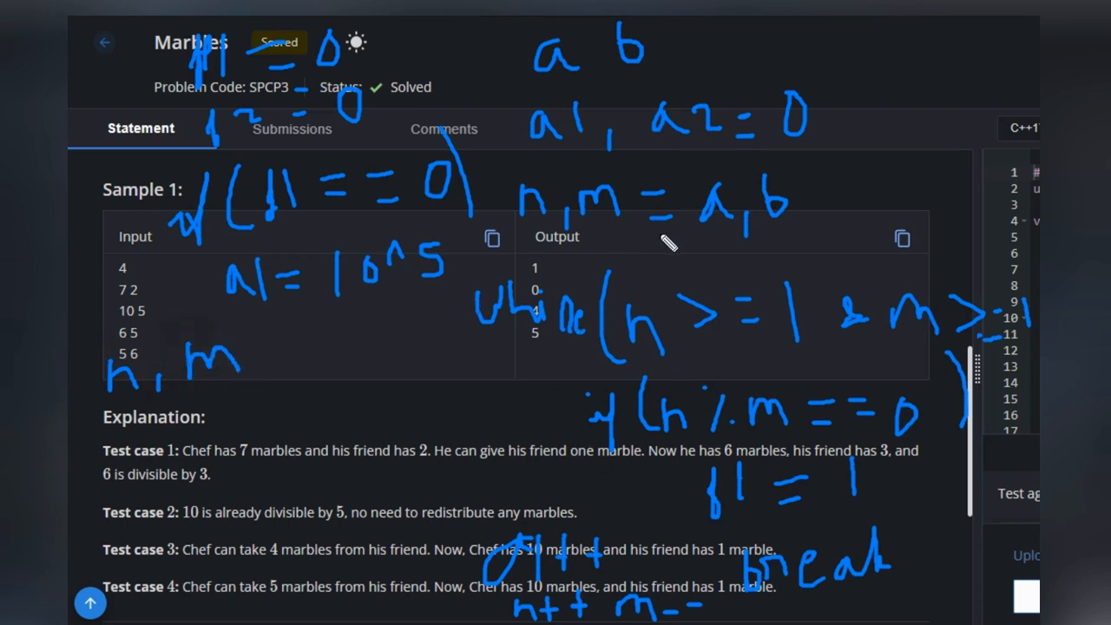
mouse_move(681, 178)
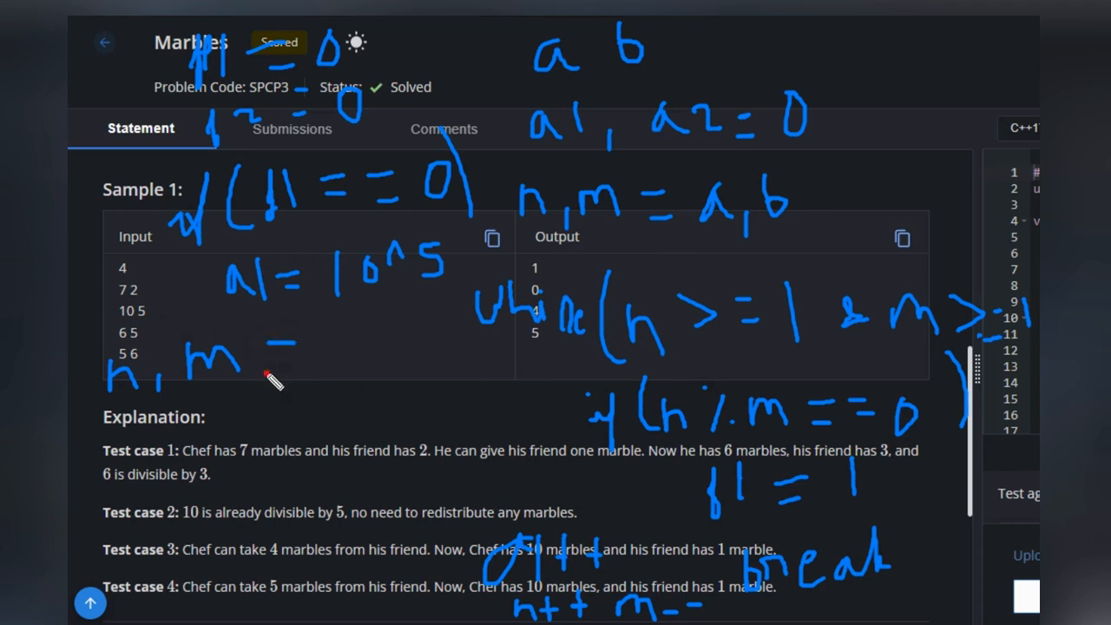
drag(277, 360, 351, 351)
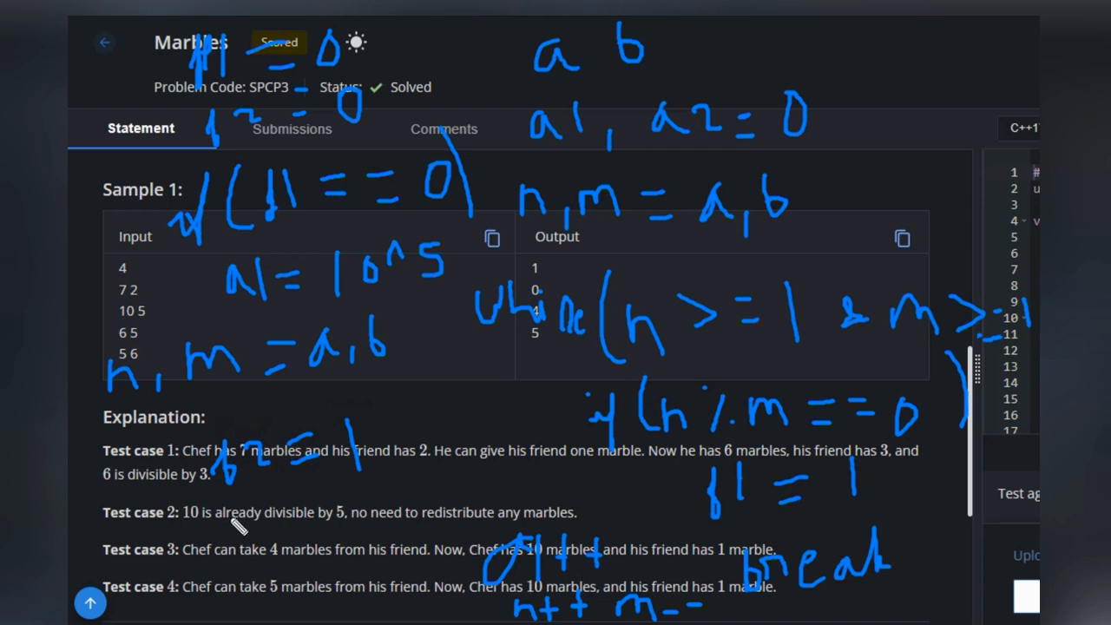
drag(243, 534, 287, 529)
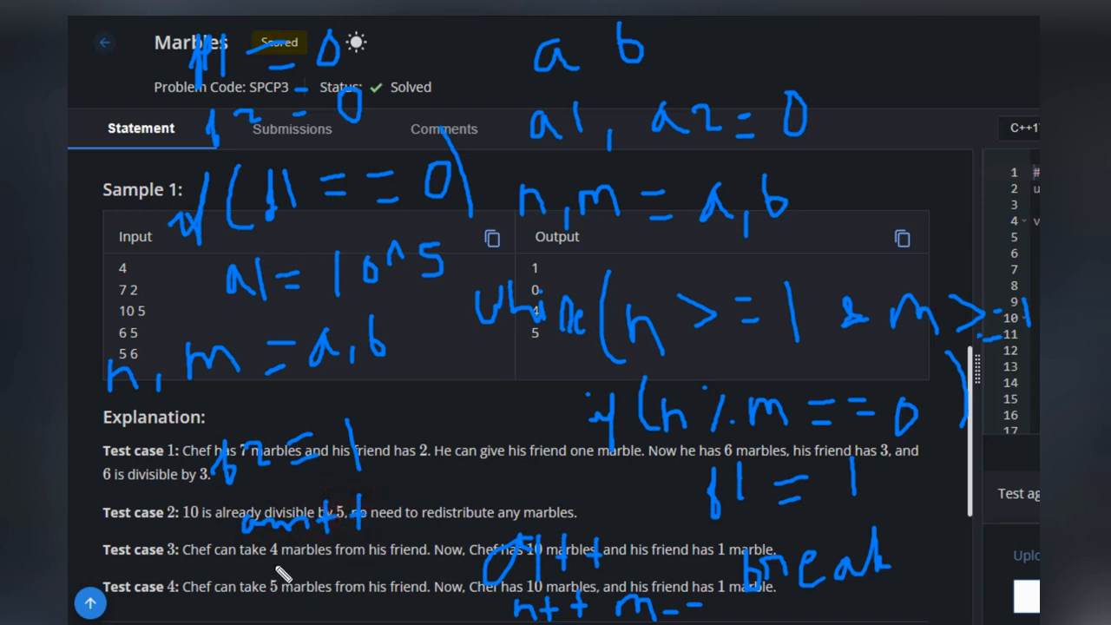
mouse_move(276, 564)
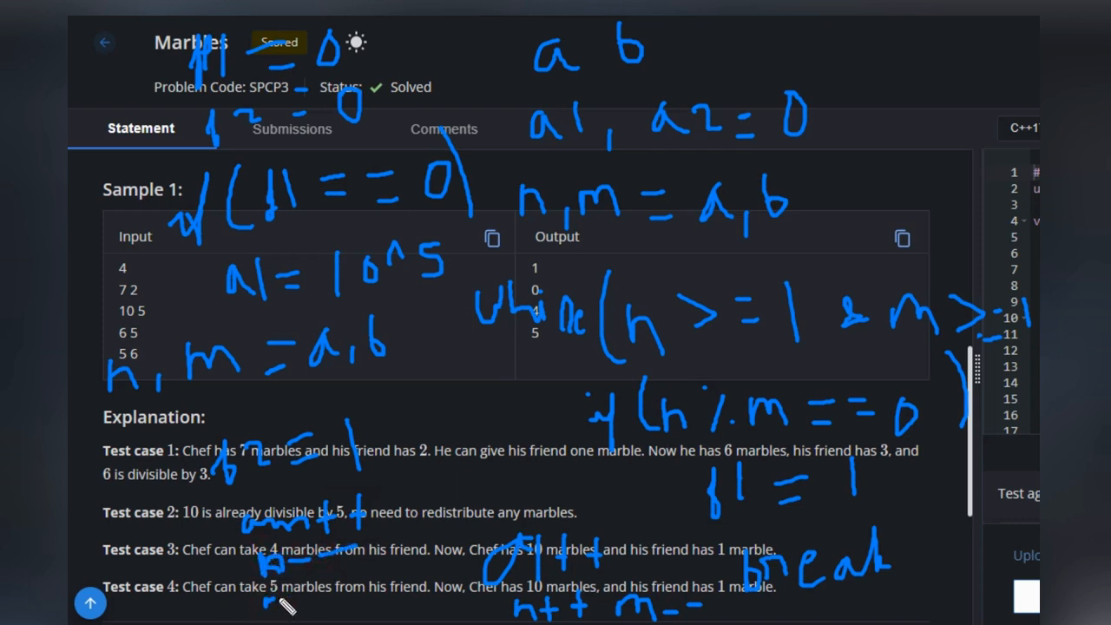
drag(269, 599, 347, 603)
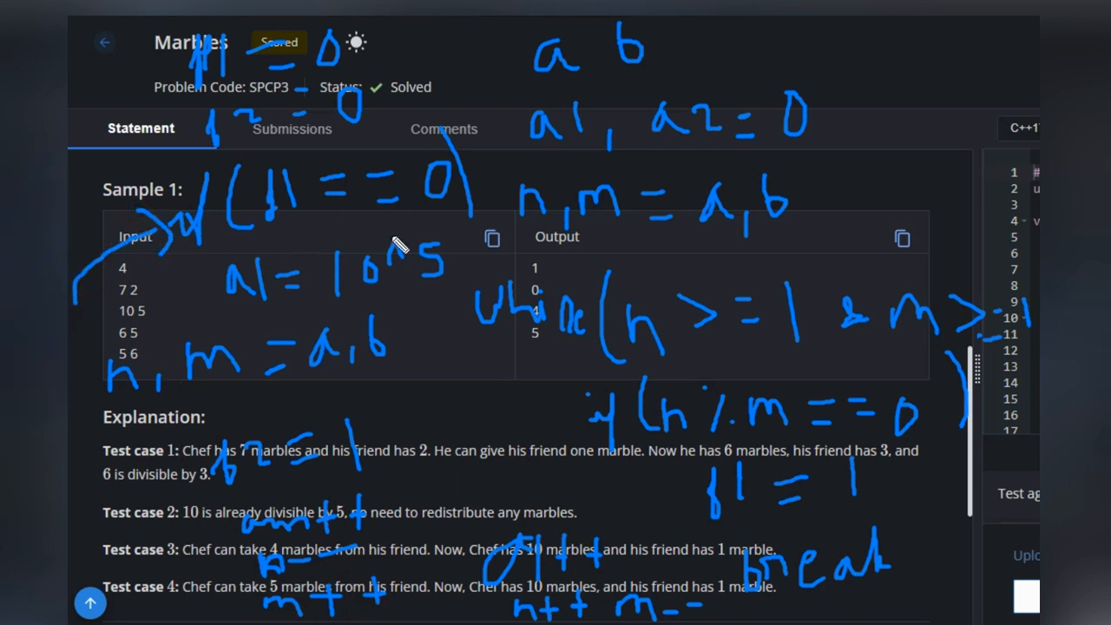
mouse_move(438, 329)
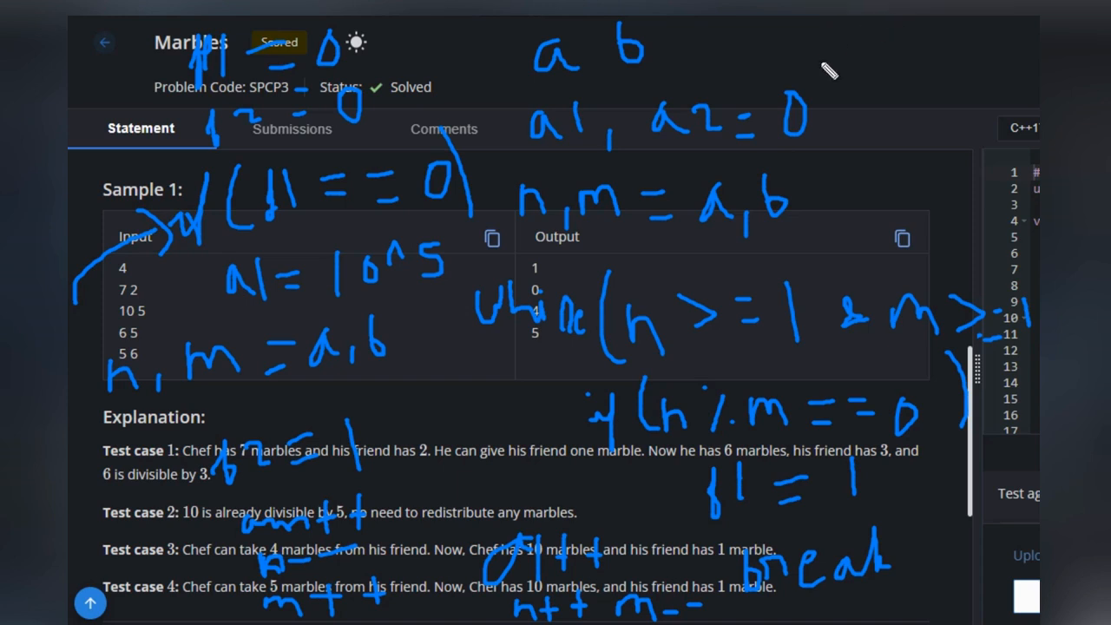
Write 'min(a1, a2)' at the top right and underline it
drag(754, 60, 820, 48)
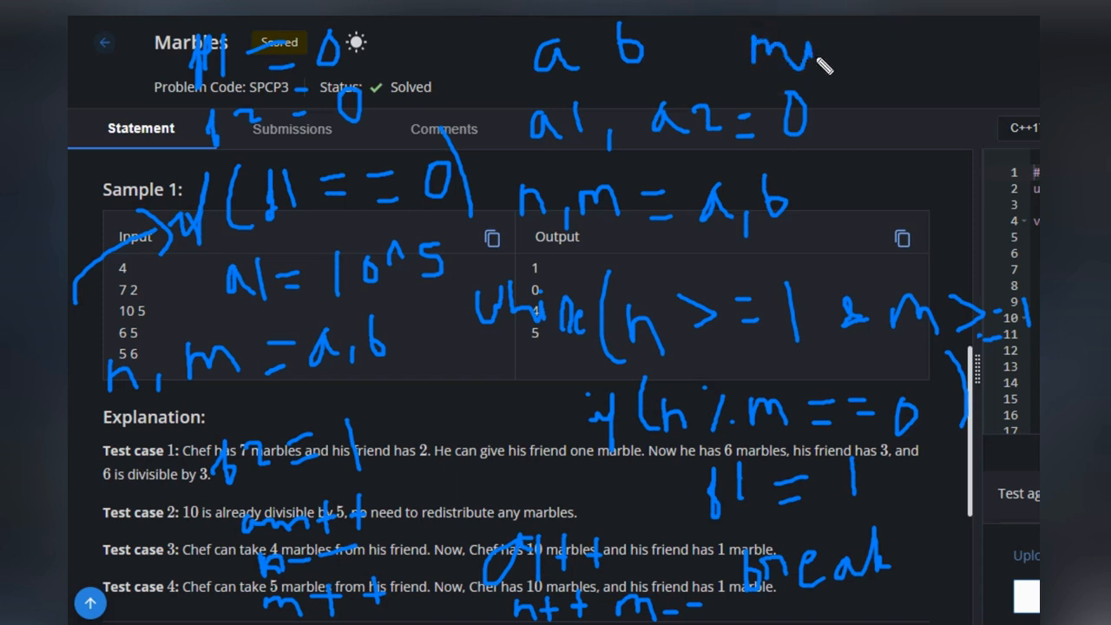
drag(807, 61, 868, 66)
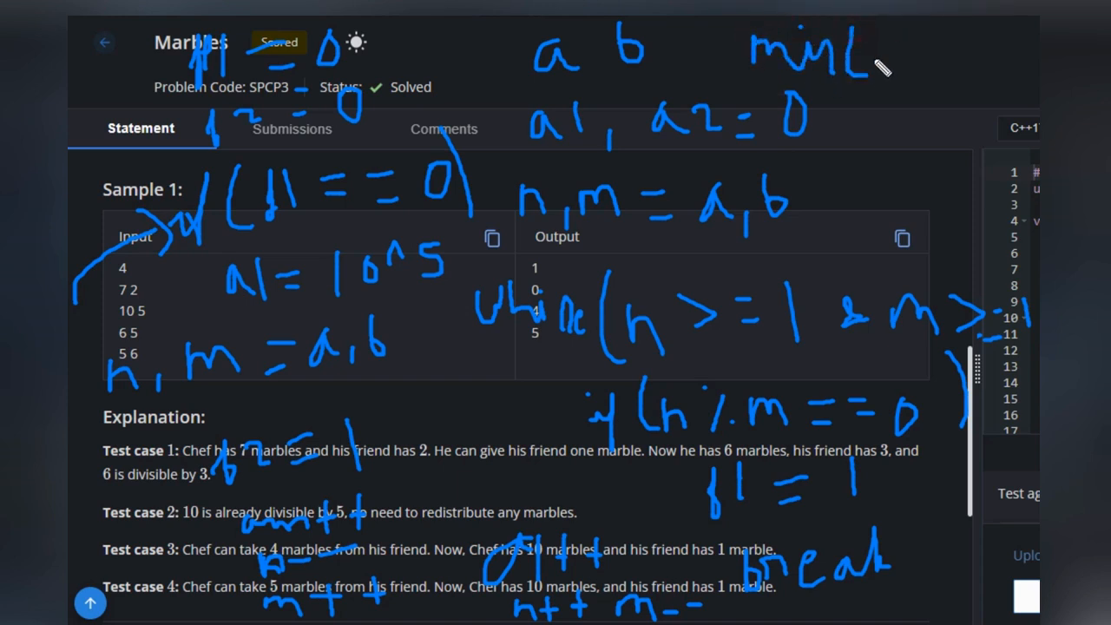
drag(868, 52, 887, 98)
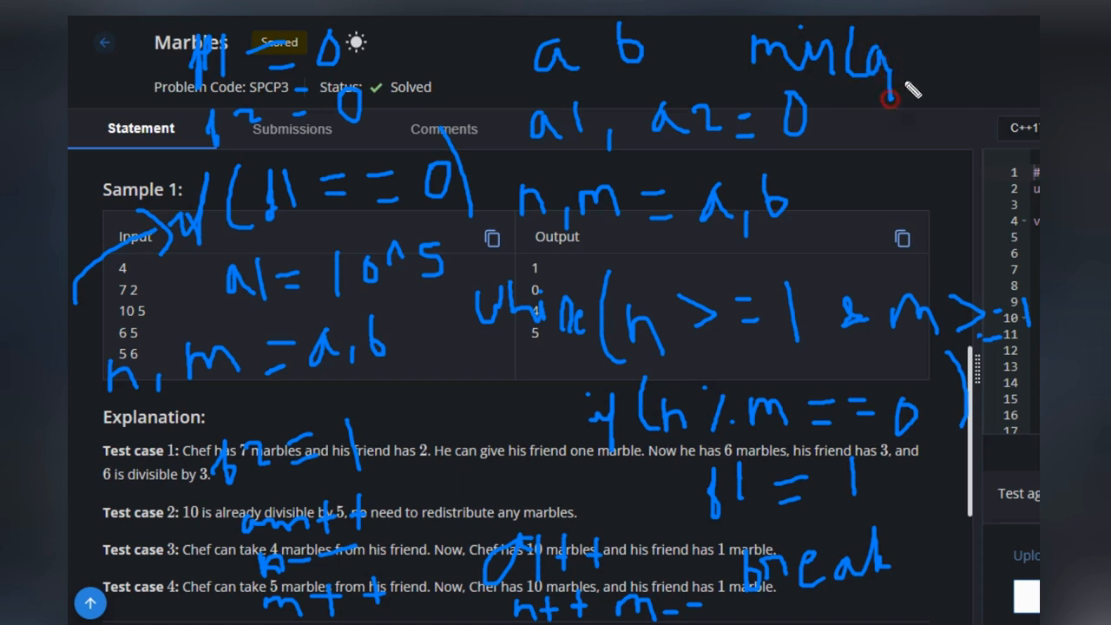
drag(889, 95, 928, 65)
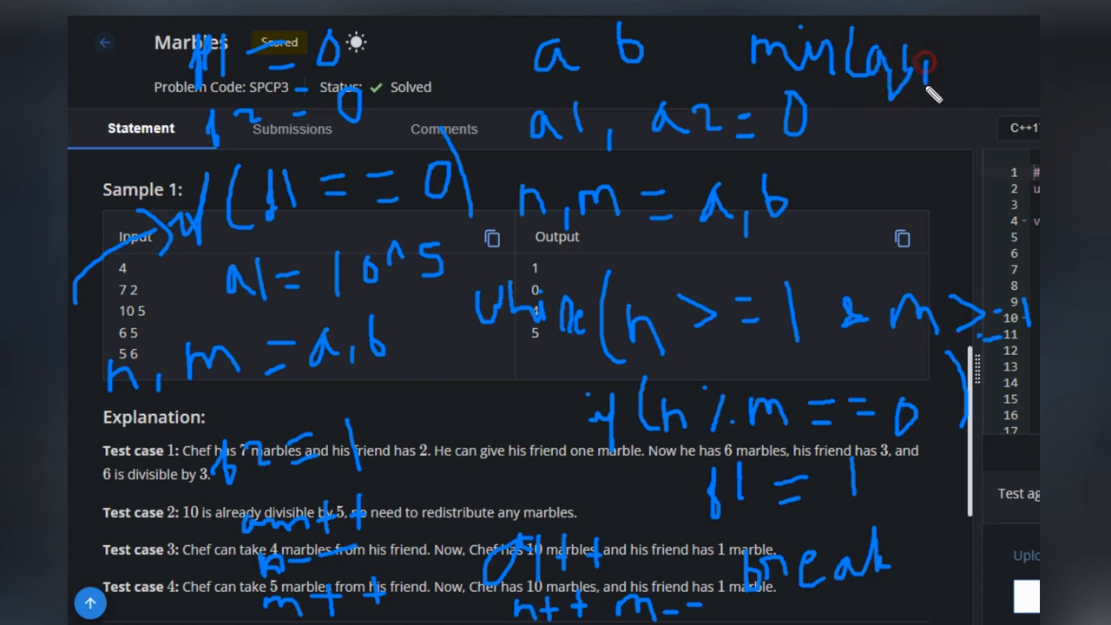
drag(928, 65, 998, 65)
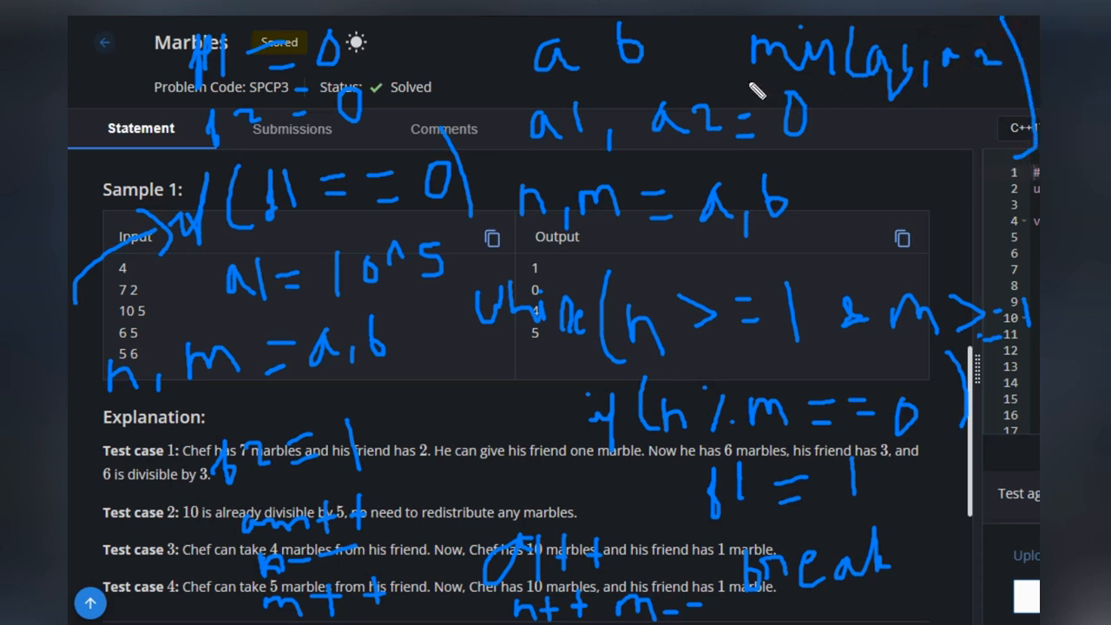
drag(733, 71, 1024, 113)
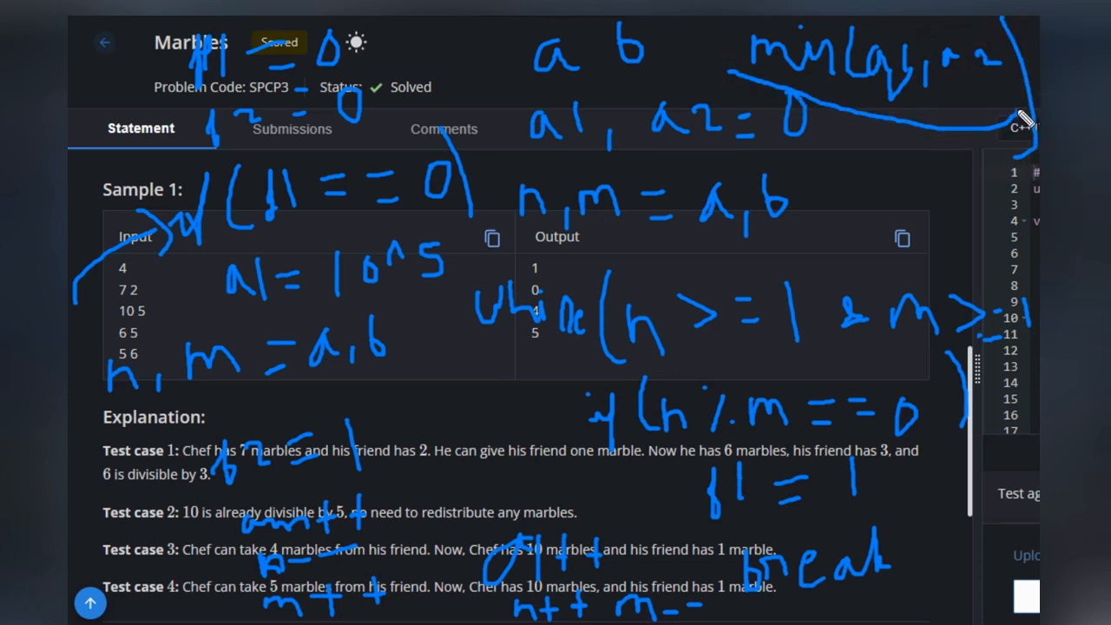